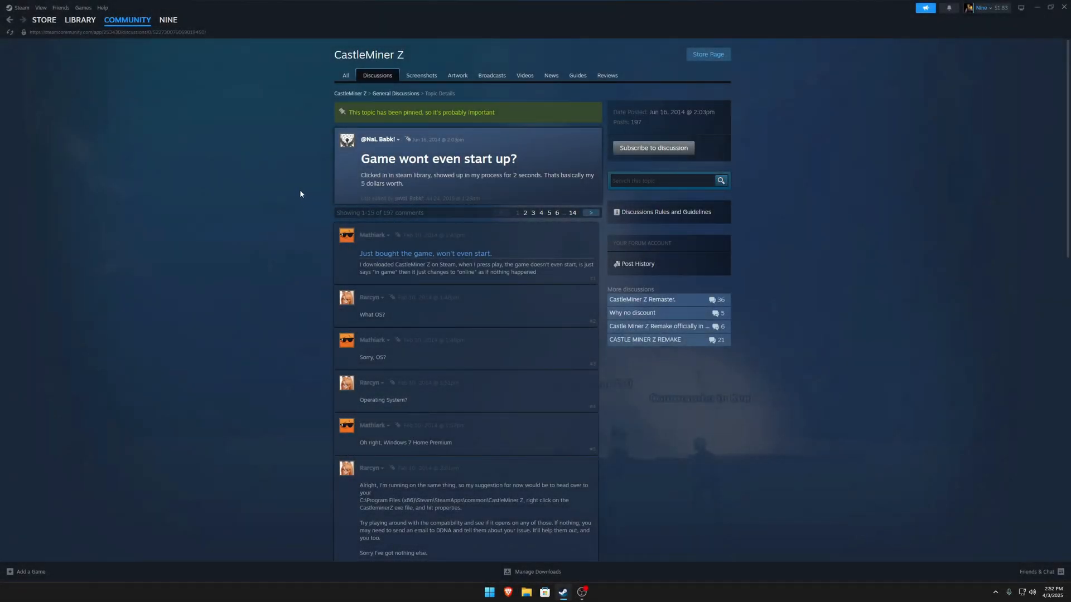
pyautogui.moveTo(296, 182)
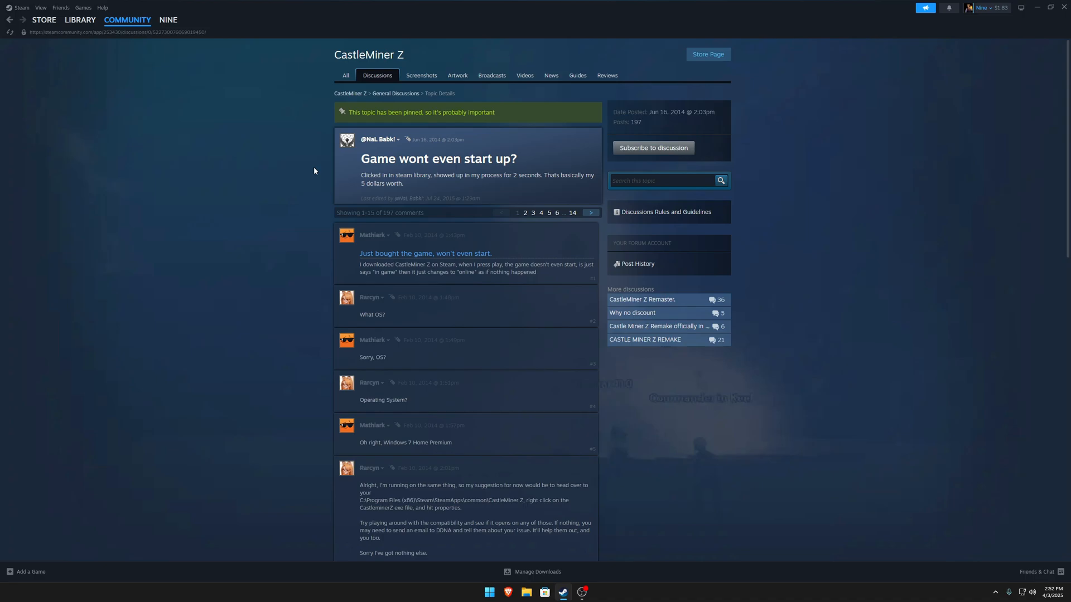
# Launch CastleMiner Z from the Steam library; it runs briefly then returns to Play
pyautogui.click(79, 20)
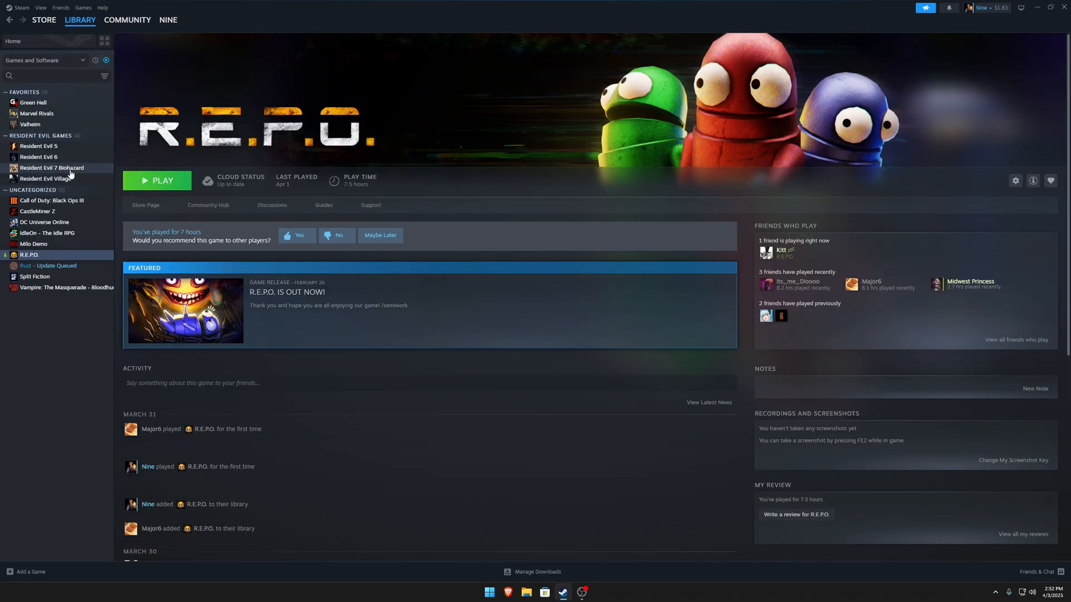
pyautogui.click(38, 211)
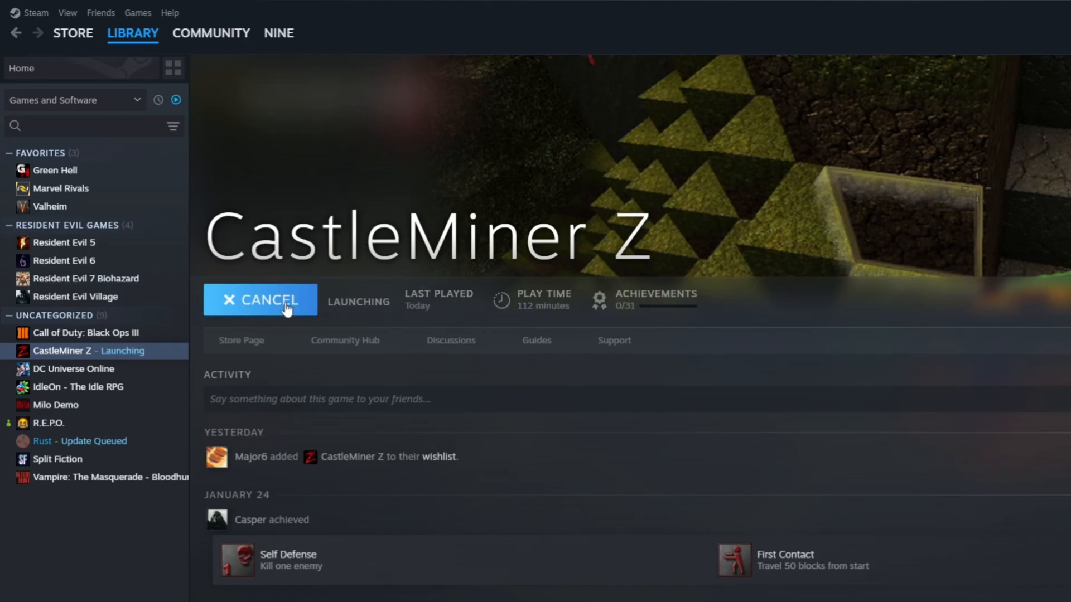
pyautogui.moveTo(363, 321)
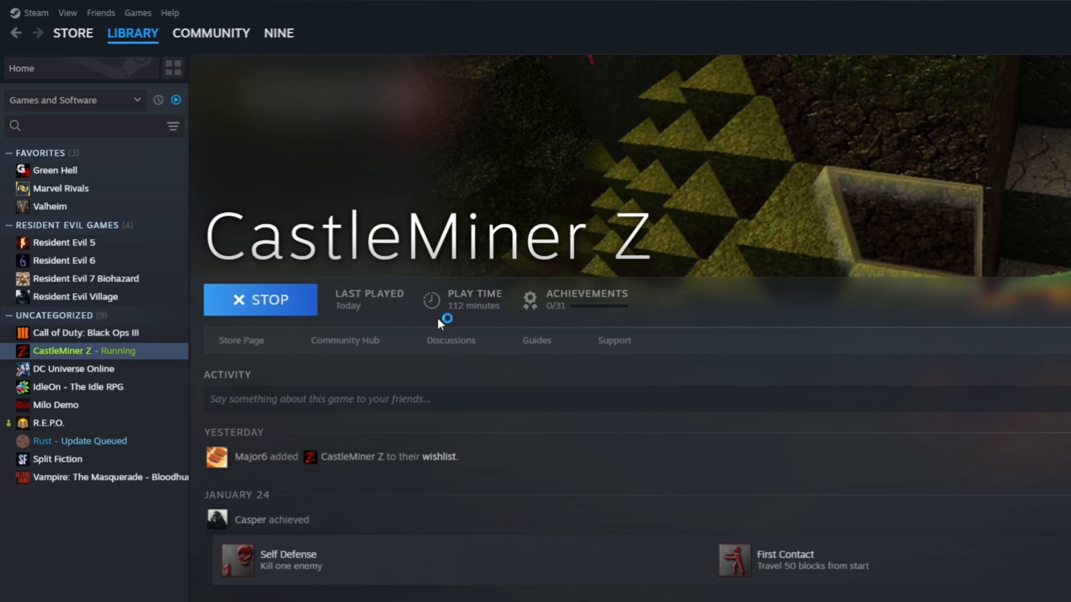
pyautogui.moveTo(437, 323)
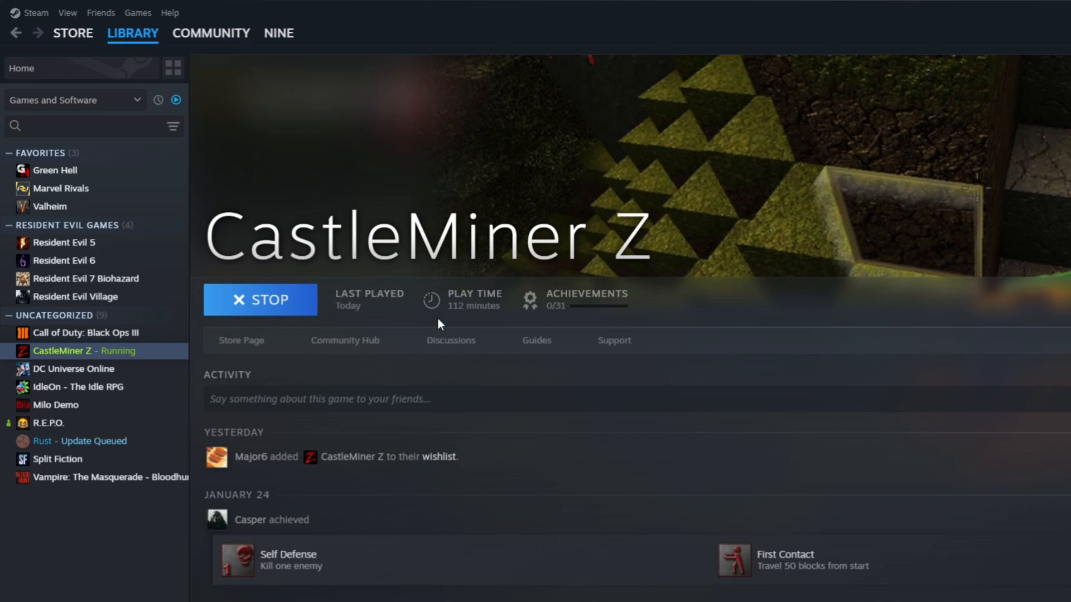
pyautogui.click(260, 300)
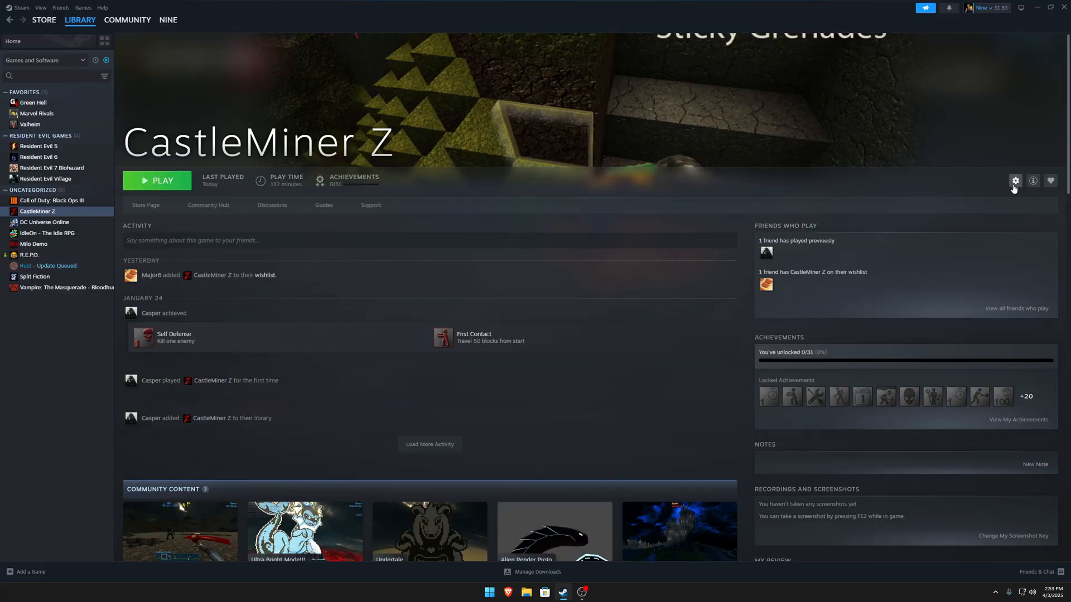
# Verify integrity of CastleMiner Z's game files from Properties > Installed Files
pyautogui.click(1015, 180)
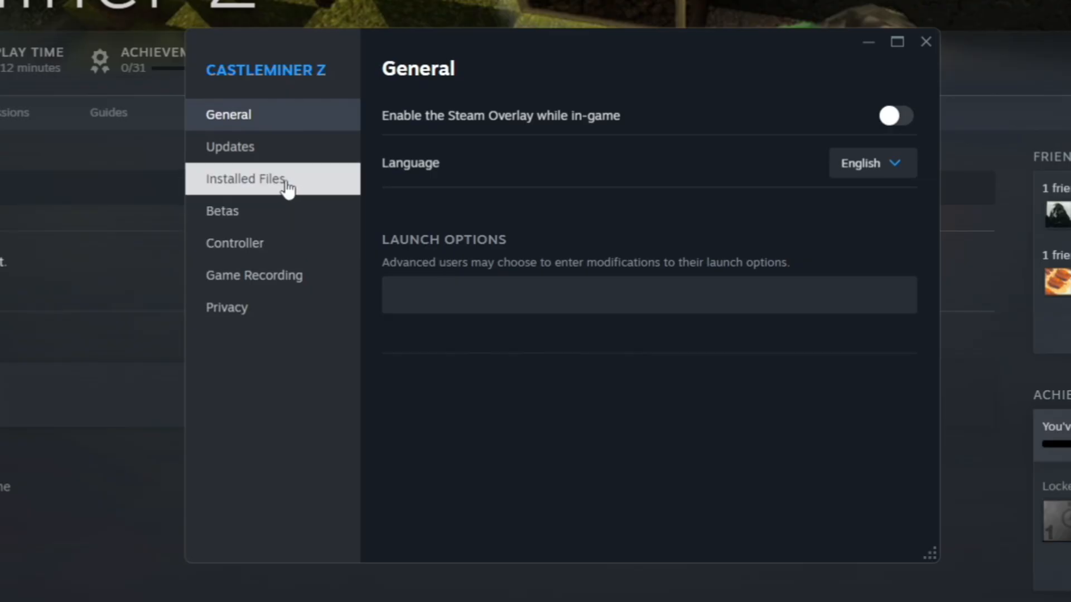
pyautogui.click(245, 178)
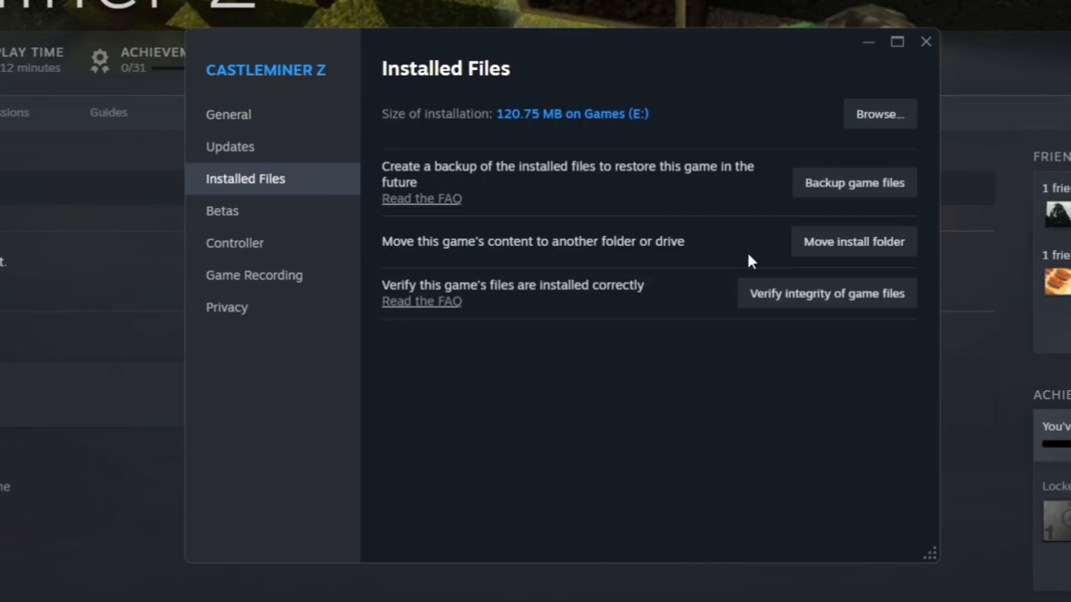
pyautogui.moveTo(827, 293)
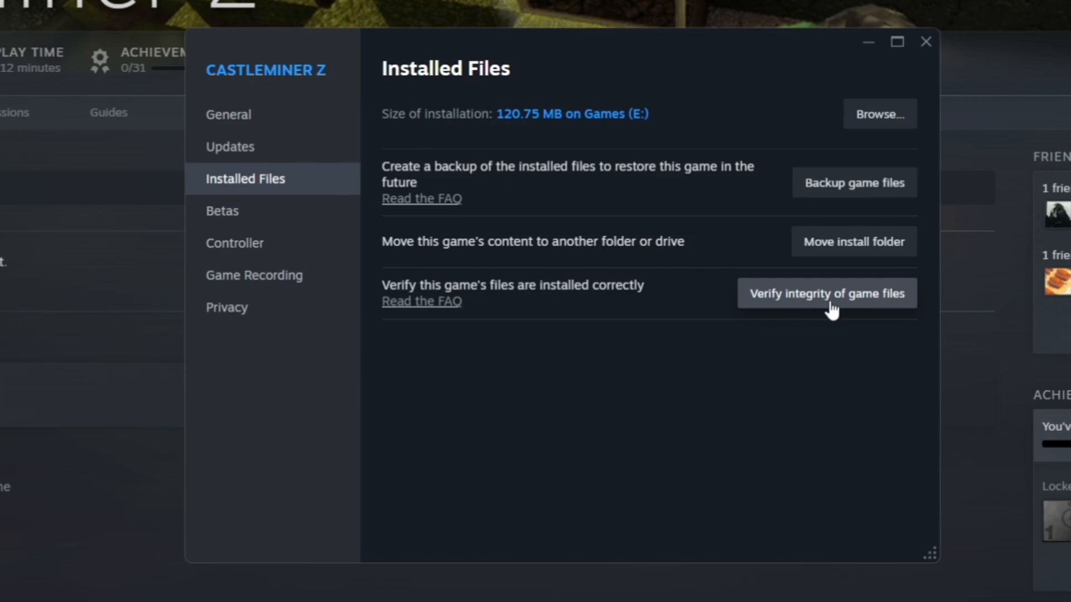
pyautogui.click(827, 294)
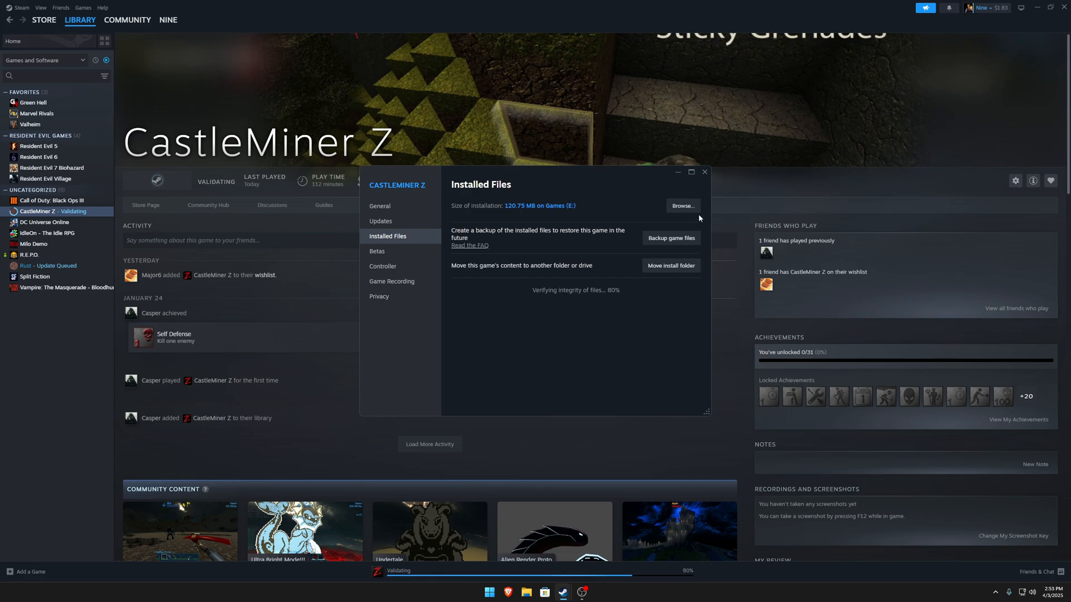
pyautogui.moveTo(663, 250)
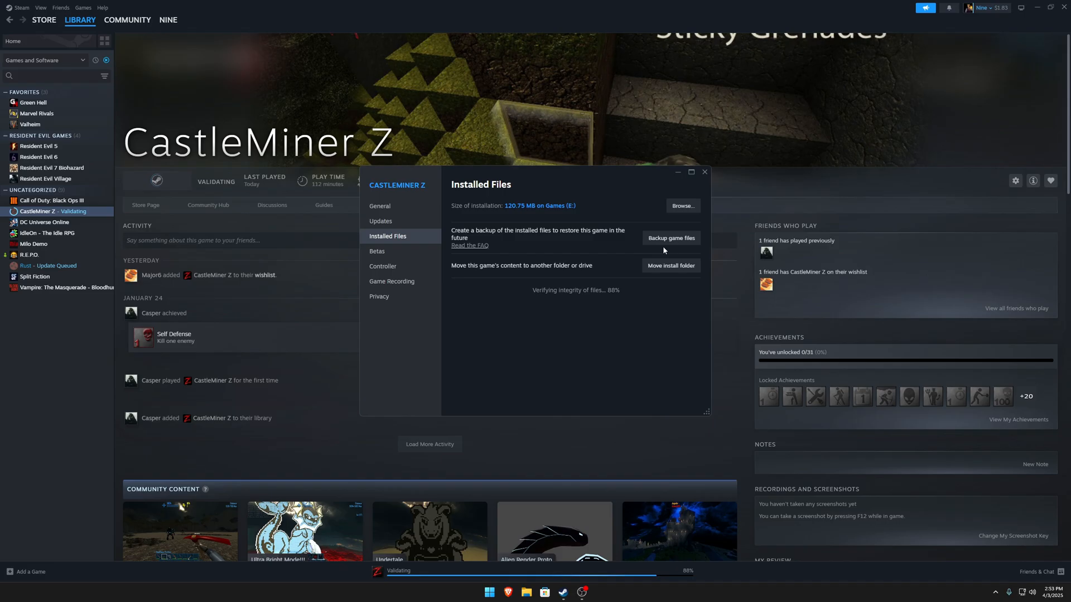
# Open user.settings from the CastleMinerZ folder in AppData\Local
pyautogui.click(680, 205)
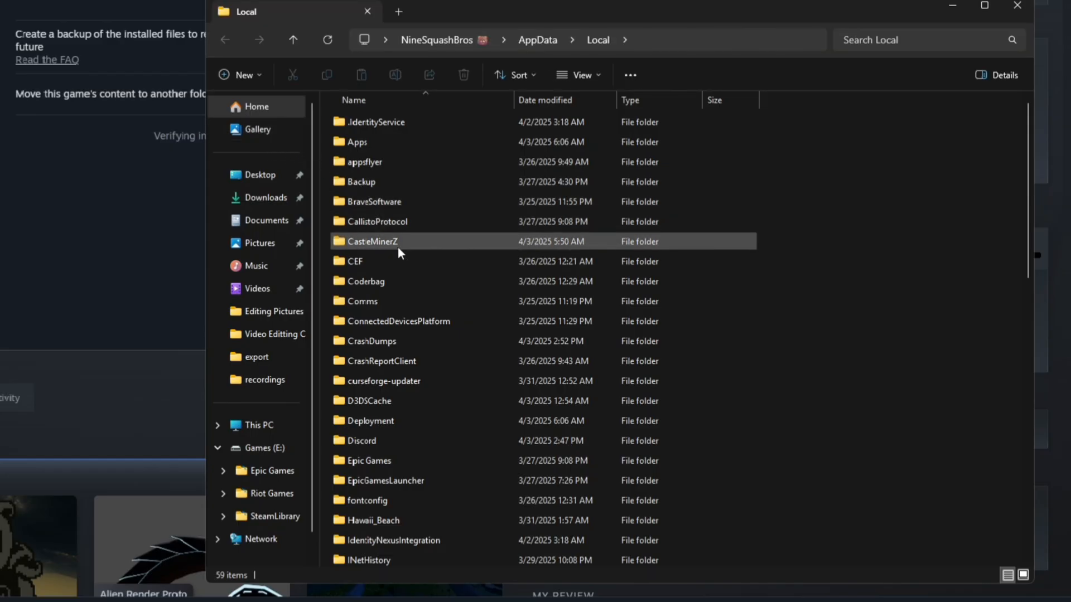
pyautogui.doubleClick(374, 241)
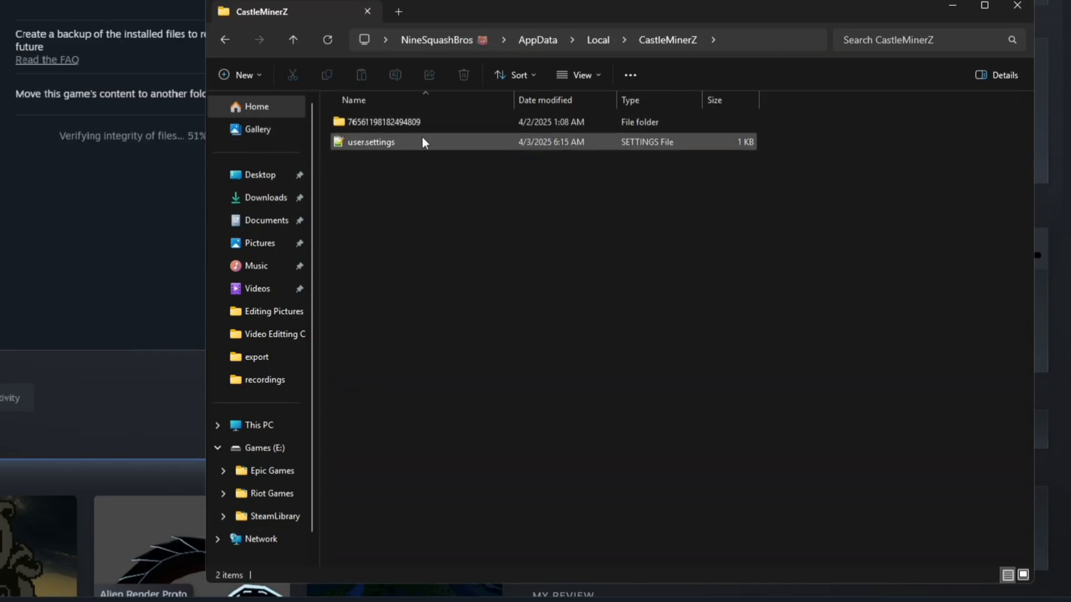
pyautogui.doubleClick(371, 142)
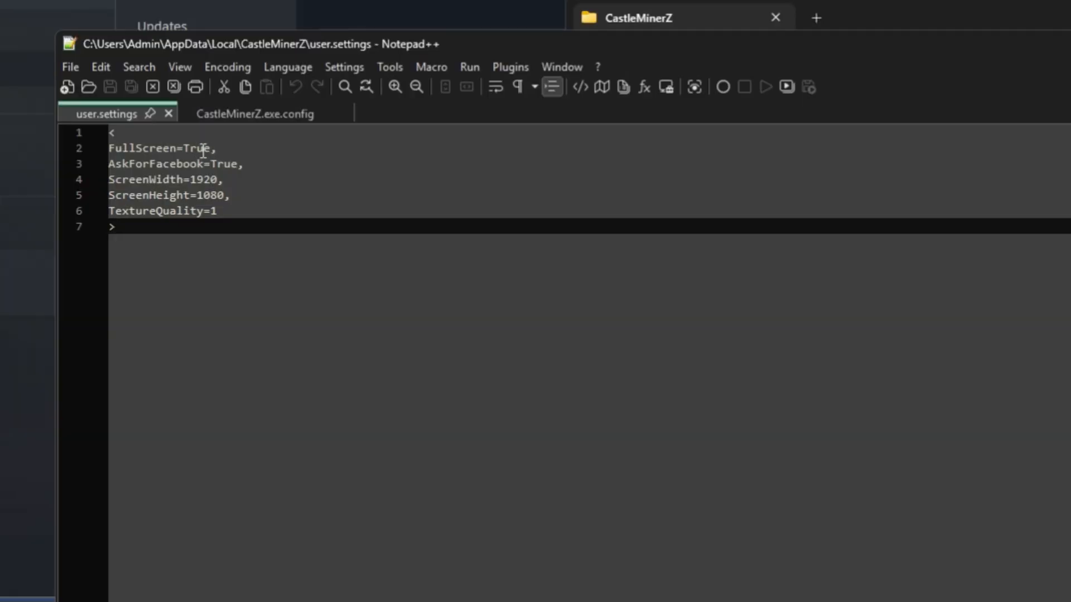
# Change the FullScreen value in user.settings from True to false
pyautogui.click(115, 147)
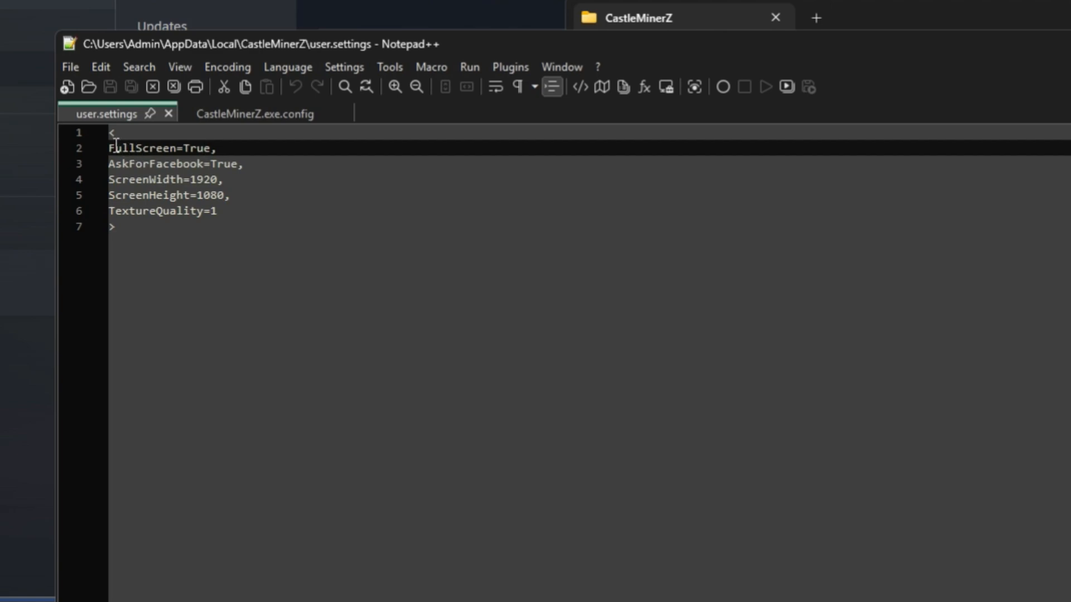
pyautogui.doubleClick(197, 147)
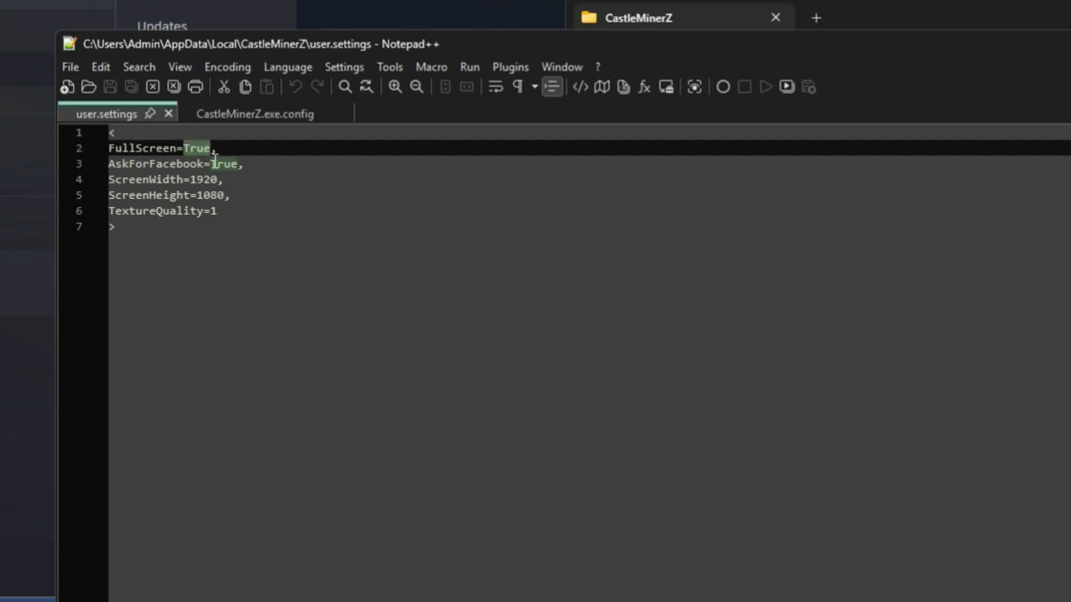
pyautogui.write('f')
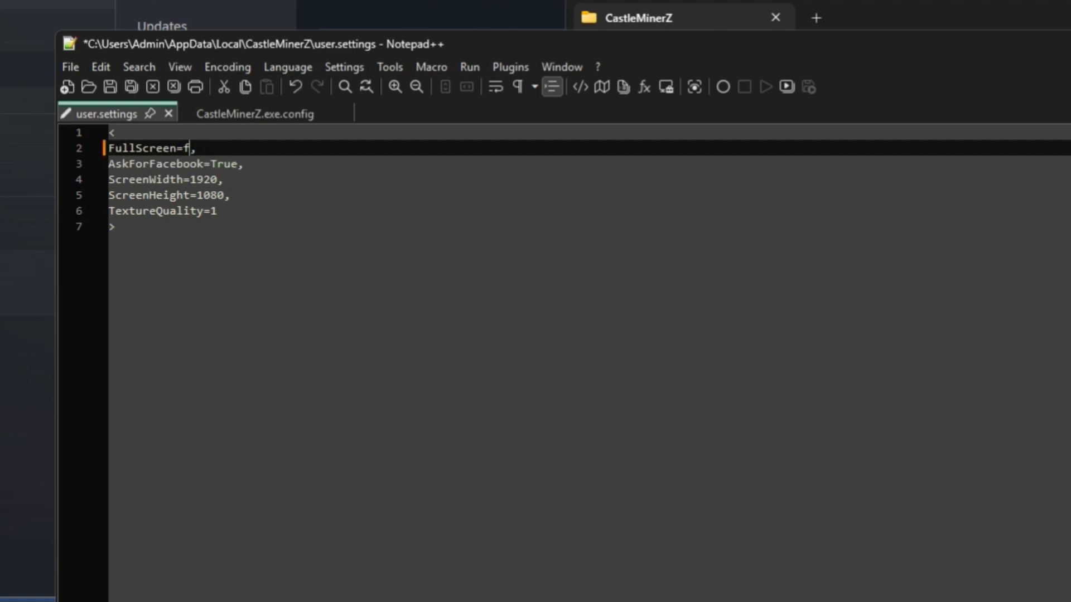
pyautogui.write('alse')
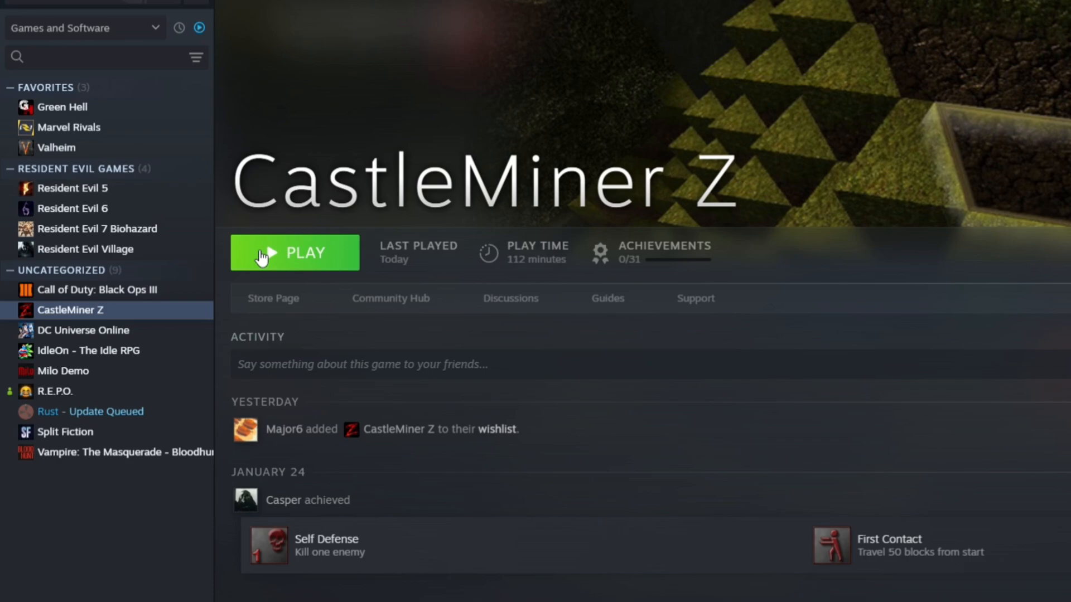
# Launch CastleMiner Z again; it still runs briefly and returns to Play
pyautogui.click(295, 252)
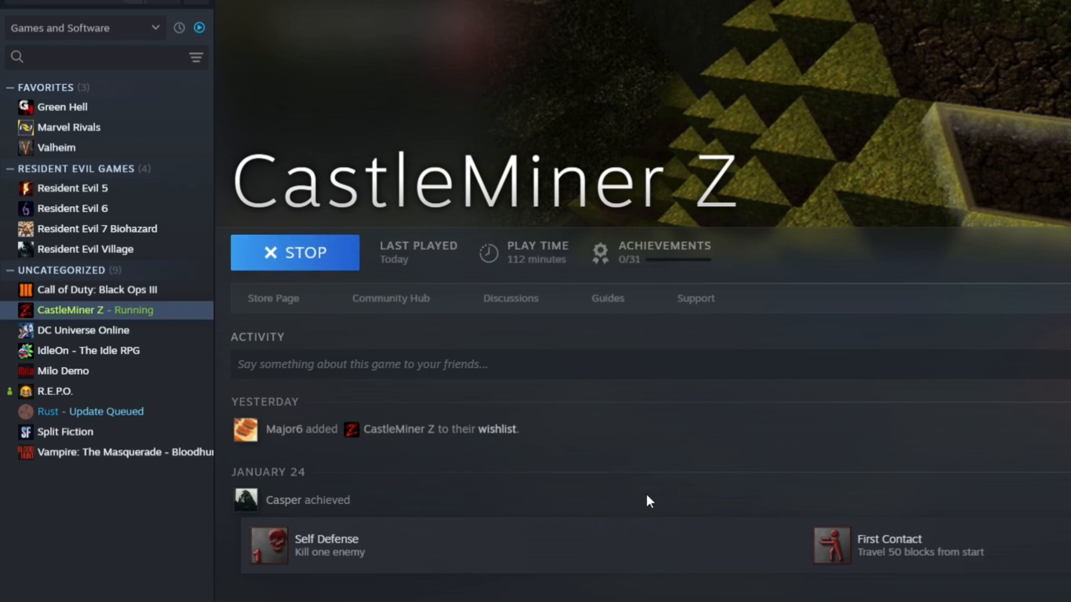
pyautogui.click(295, 252)
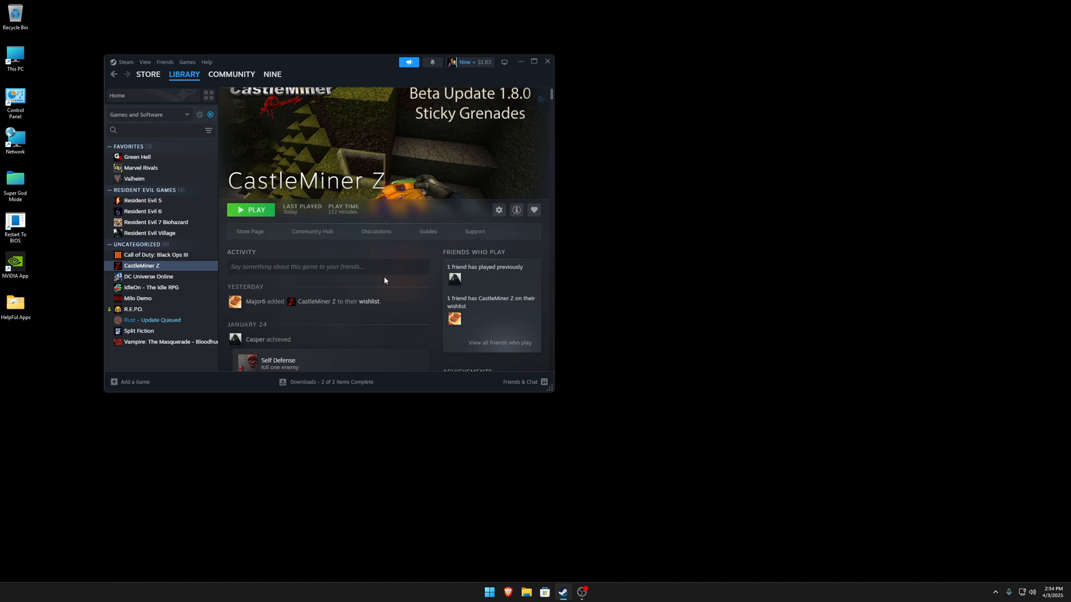
pyautogui.moveTo(455, 371)
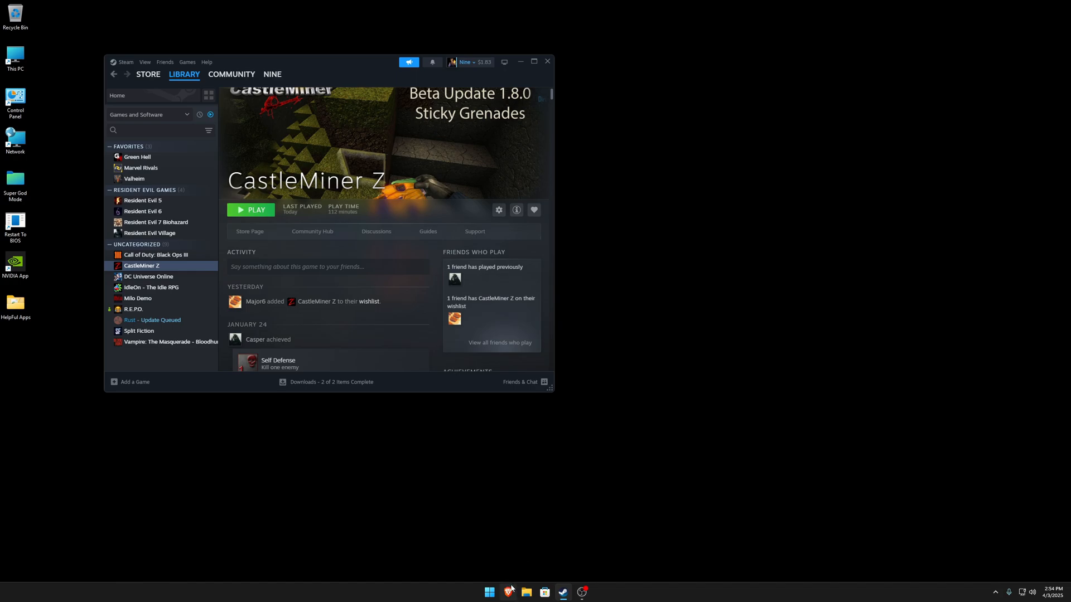
# Open the 'Game wont even start up?' discussion's last page (14) and scroll to the XNA Framework reply
pyautogui.click(231, 74)
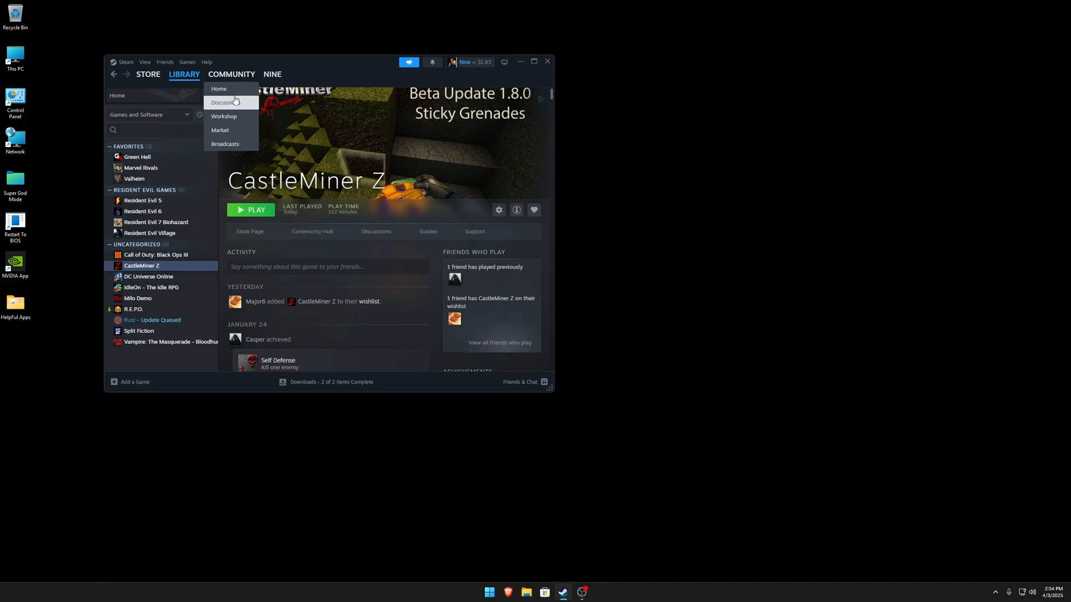
pyautogui.click(223, 101)
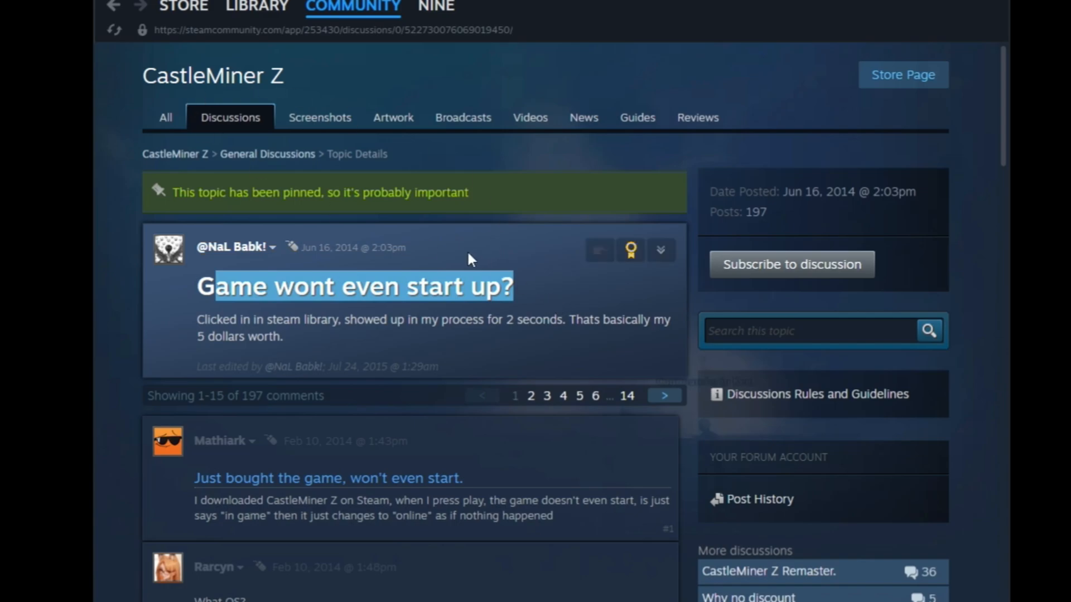
pyautogui.click(626, 396)
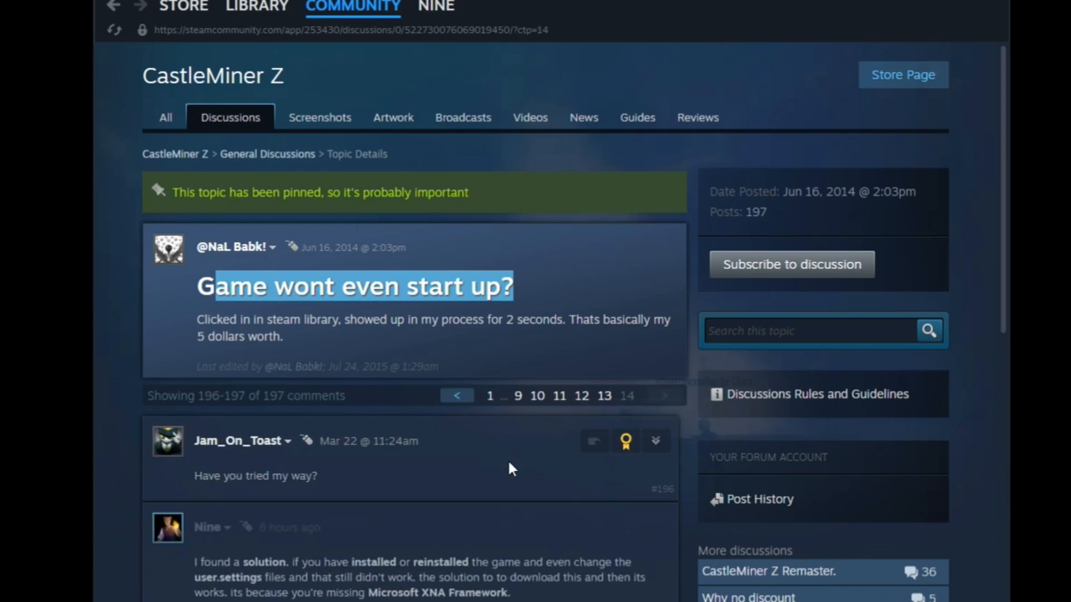
pyautogui.scroll(-3)
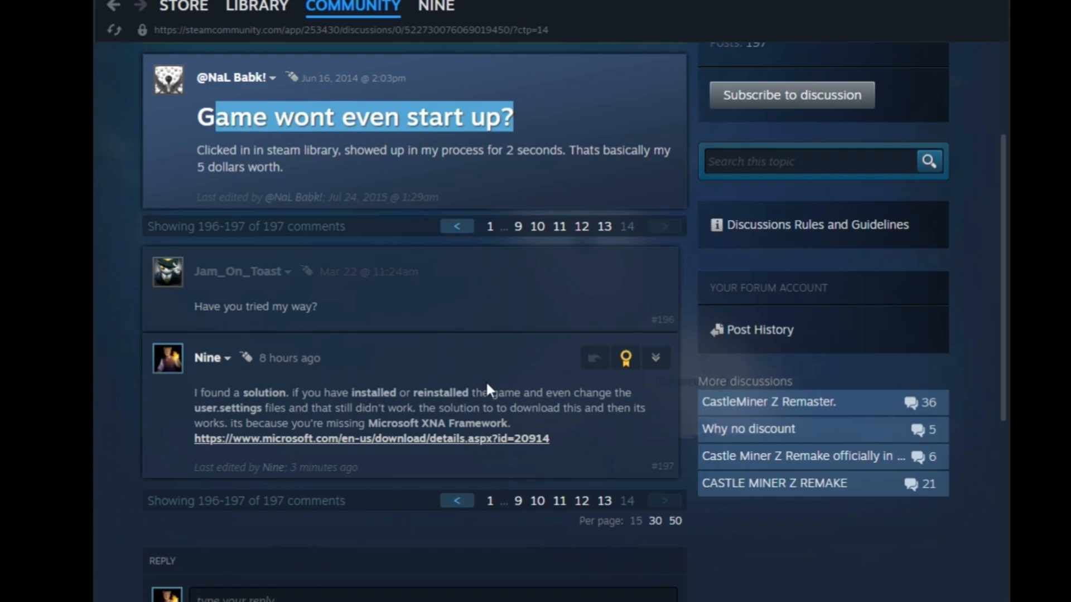
pyautogui.moveTo(233, 391)
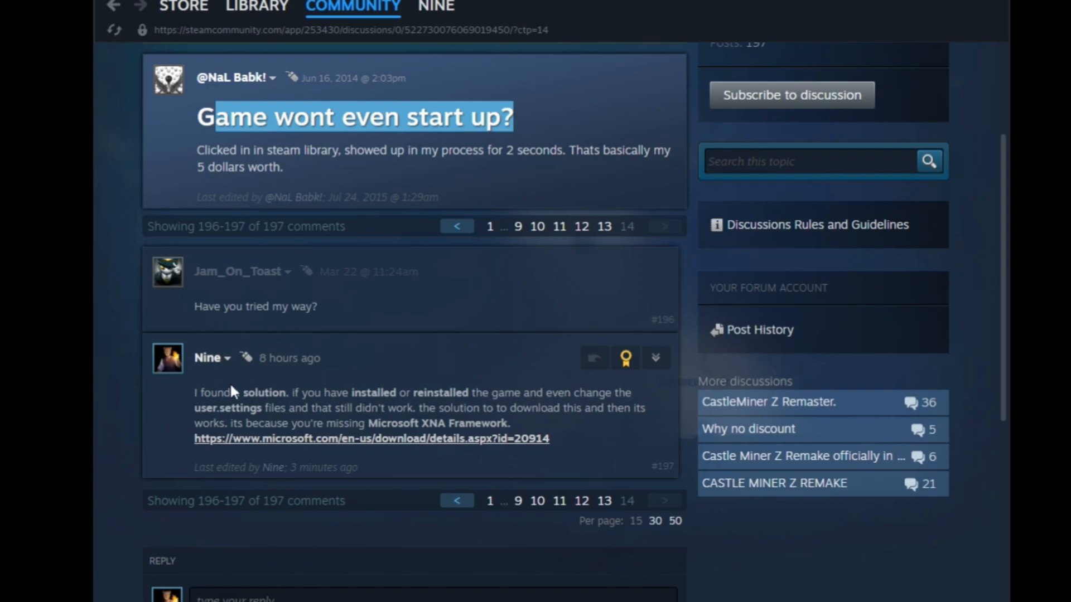
pyautogui.moveTo(322, 449)
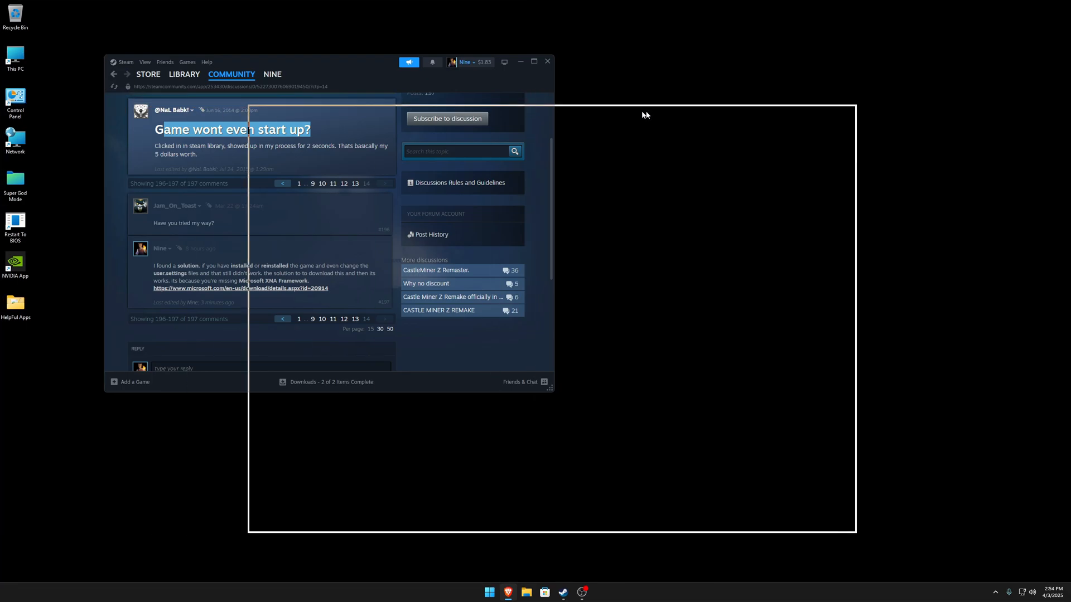
# Follow the forum's Microsoft link and download the XNA Framework Redistributable 4.0 installer
pyautogui.click(241, 287)
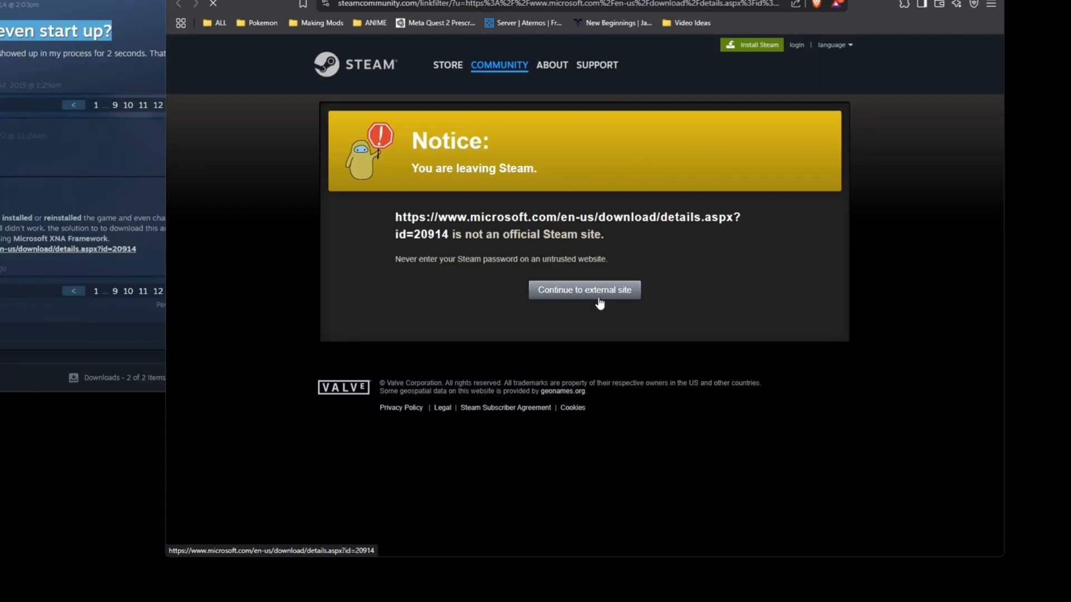
pyautogui.click(584, 290)
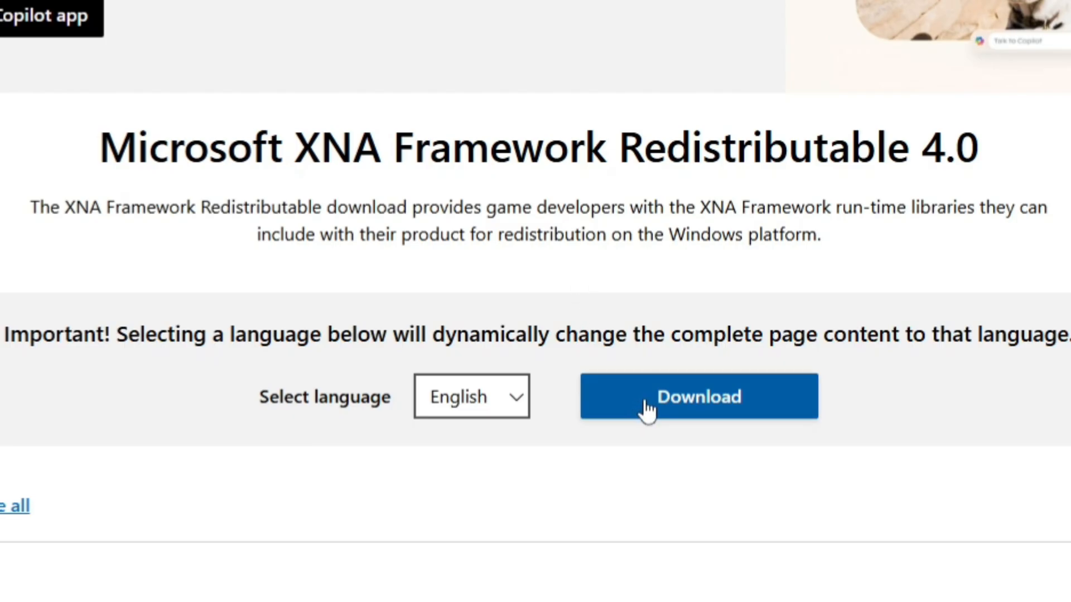
pyautogui.click(698, 396)
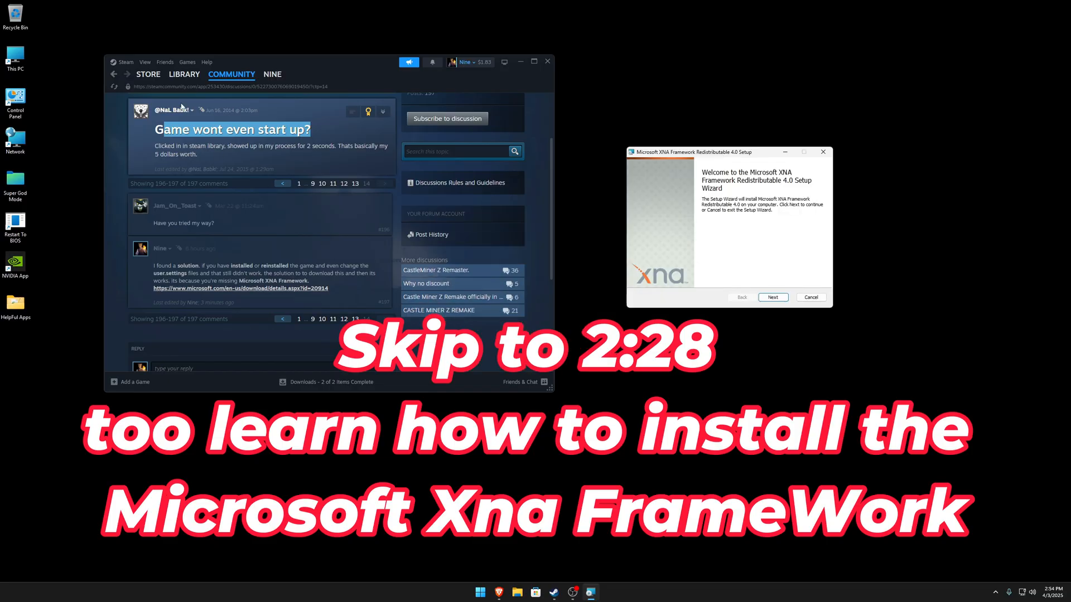
# Browse CastleMiner Z's local files and run CastleMinerZ.application, approving the security warning
pyautogui.click(185, 73)
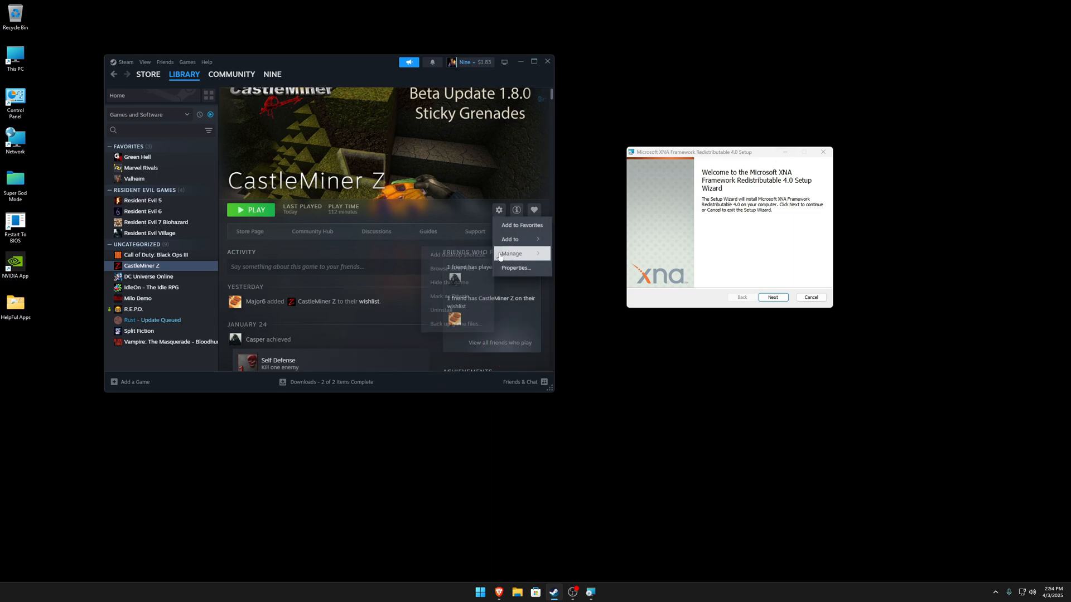
pyautogui.click(456, 267)
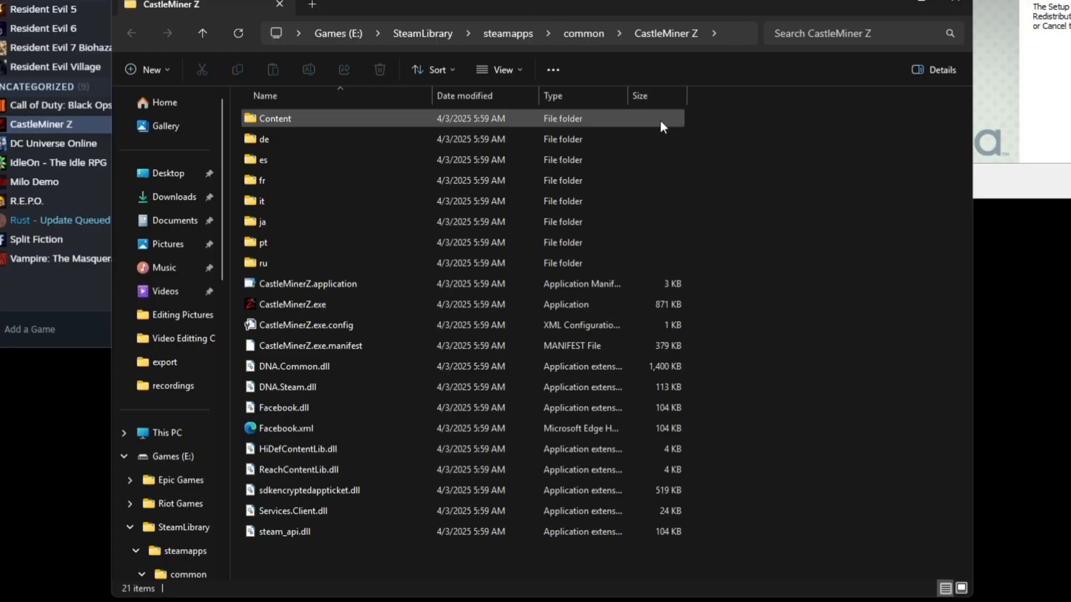
pyautogui.click(283, 409)
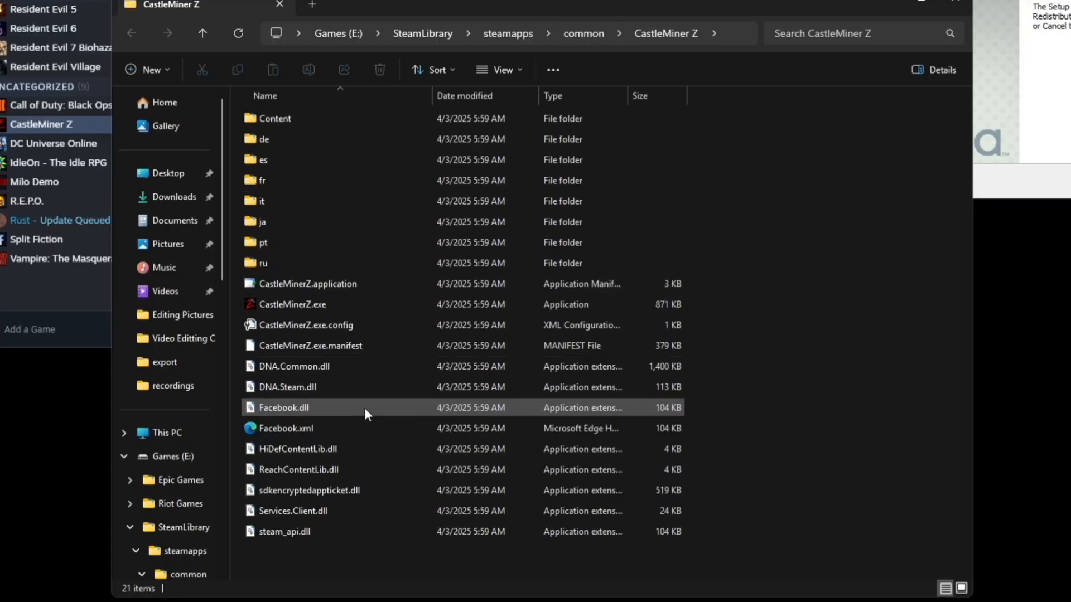
pyautogui.moveTo(378, 287)
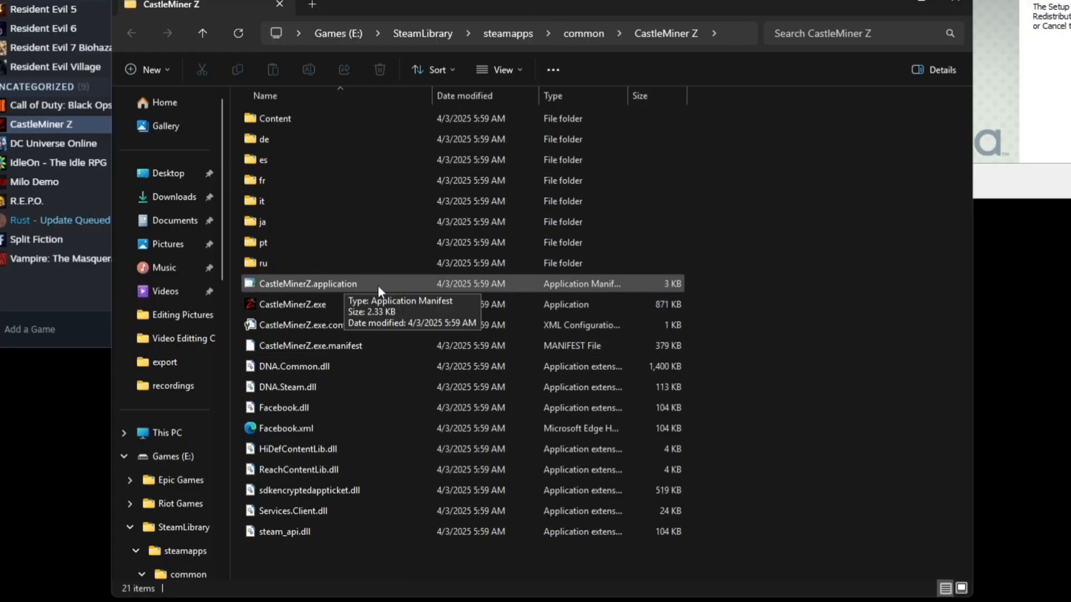
pyautogui.doubleClick(308, 283)
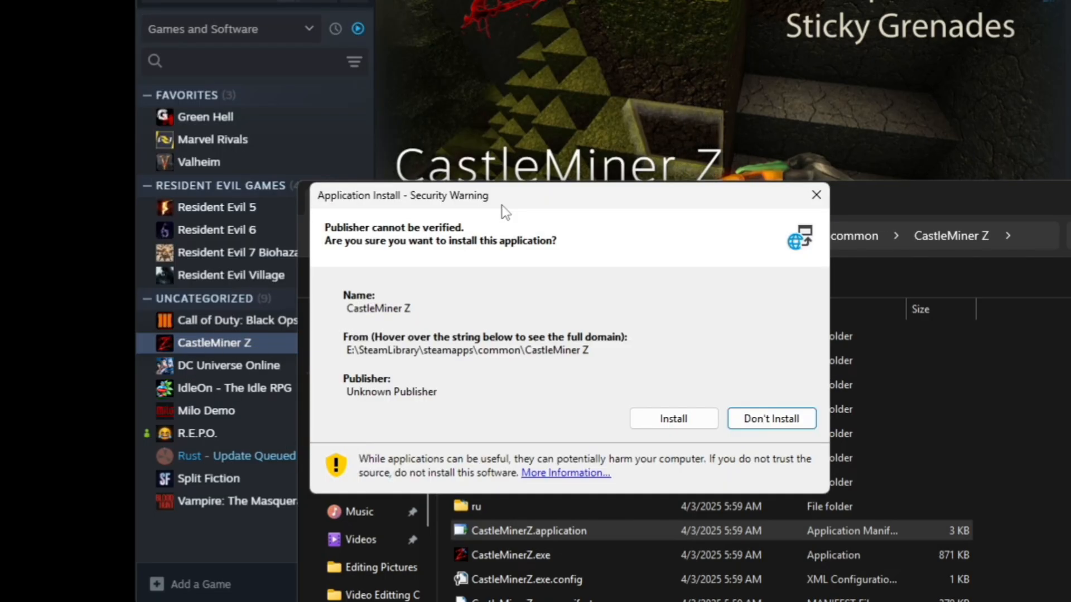
pyautogui.click(672, 419)
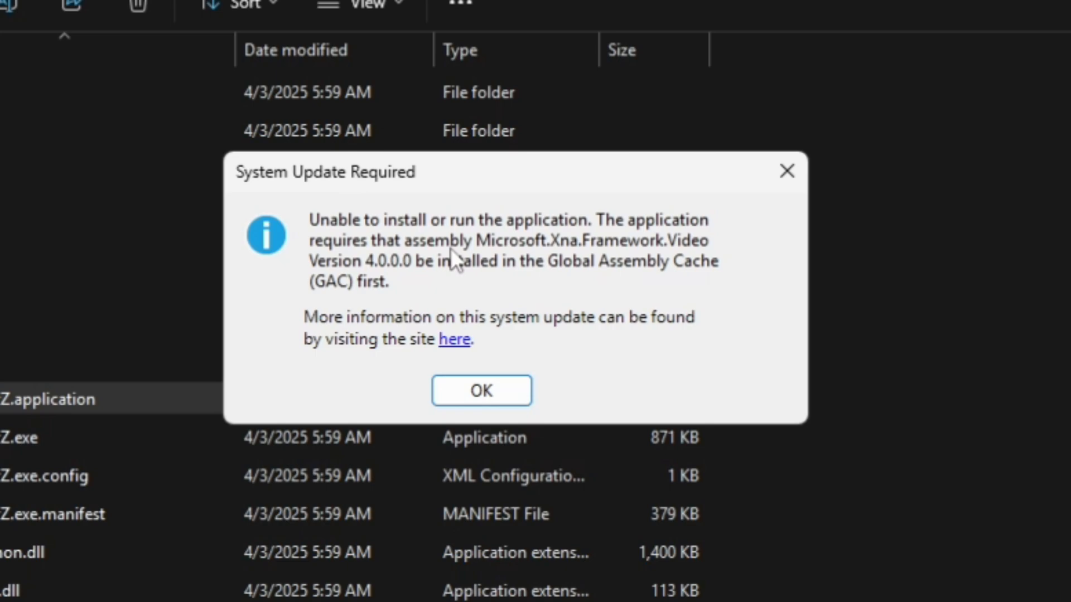
pyautogui.moveTo(608, 232)
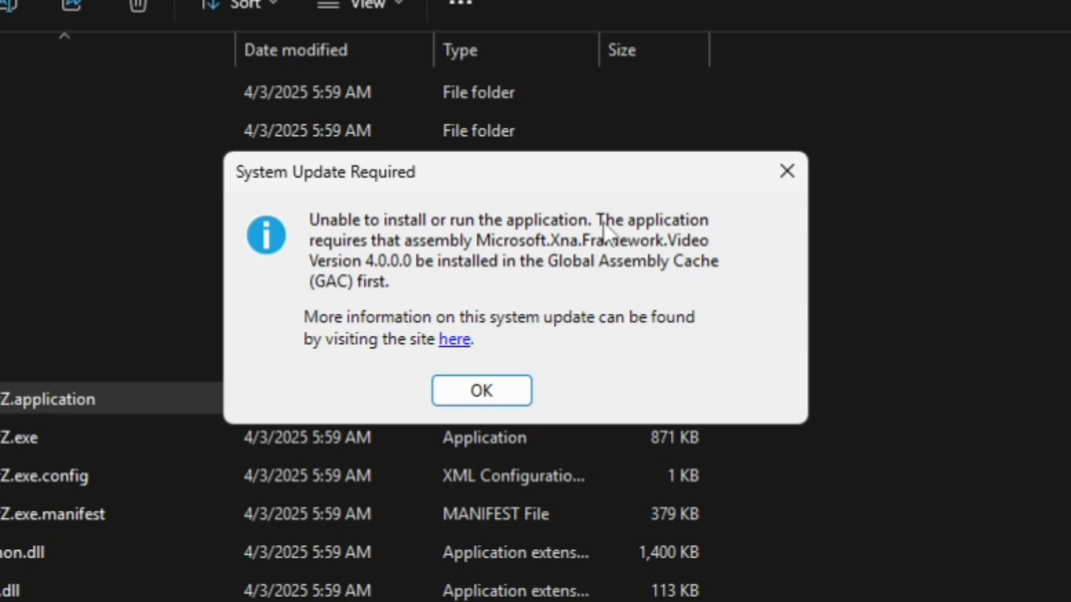
pyautogui.moveTo(450, 268)
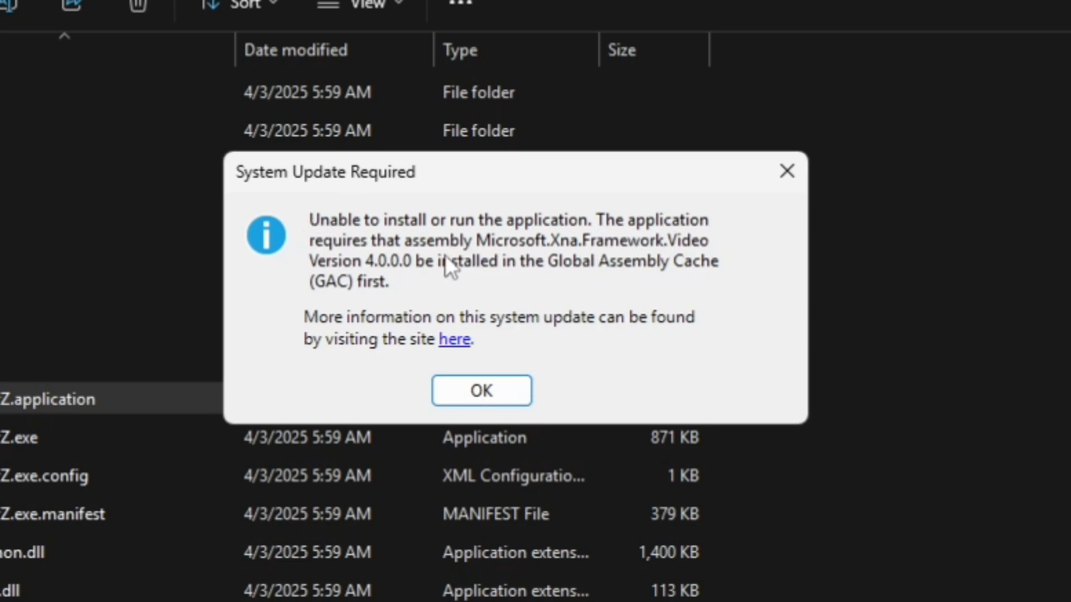
pyautogui.moveTo(604, 266)
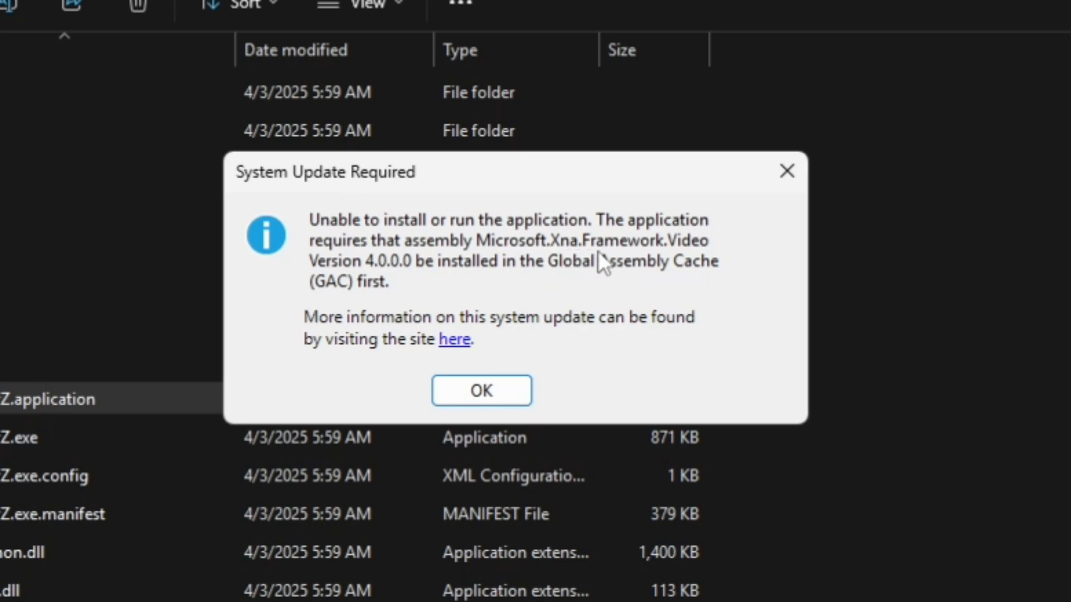
pyautogui.moveTo(375, 282)
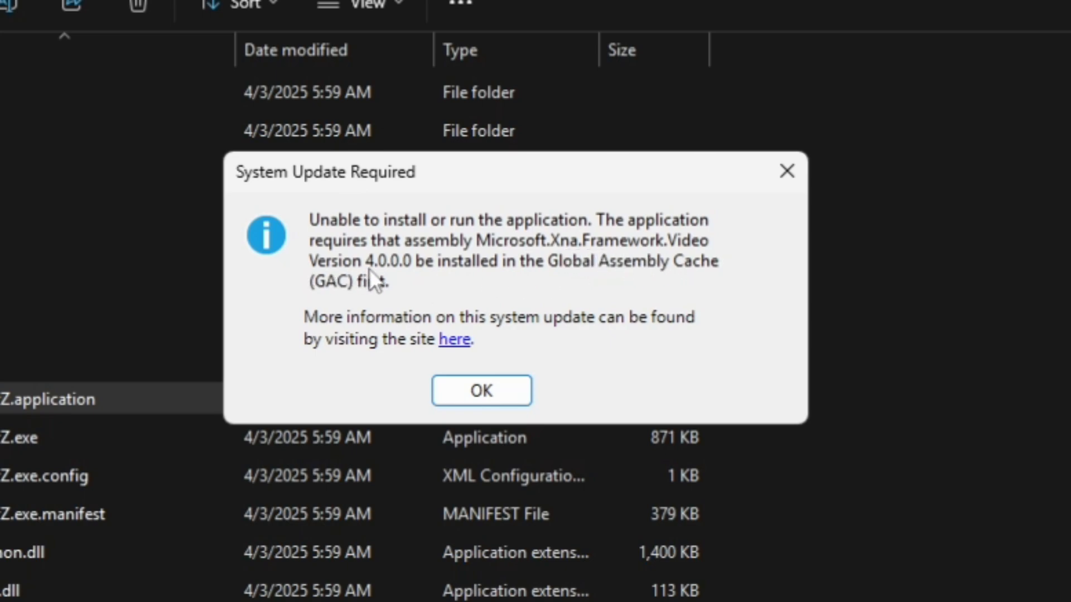
pyautogui.moveTo(428, 293)
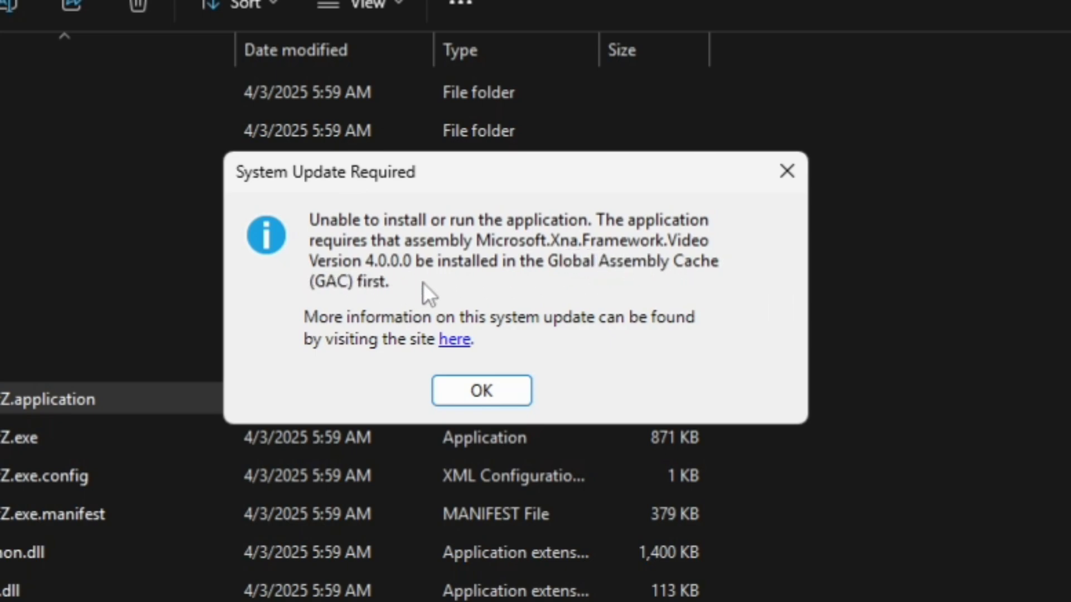
pyautogui.moveTo(674, 304)
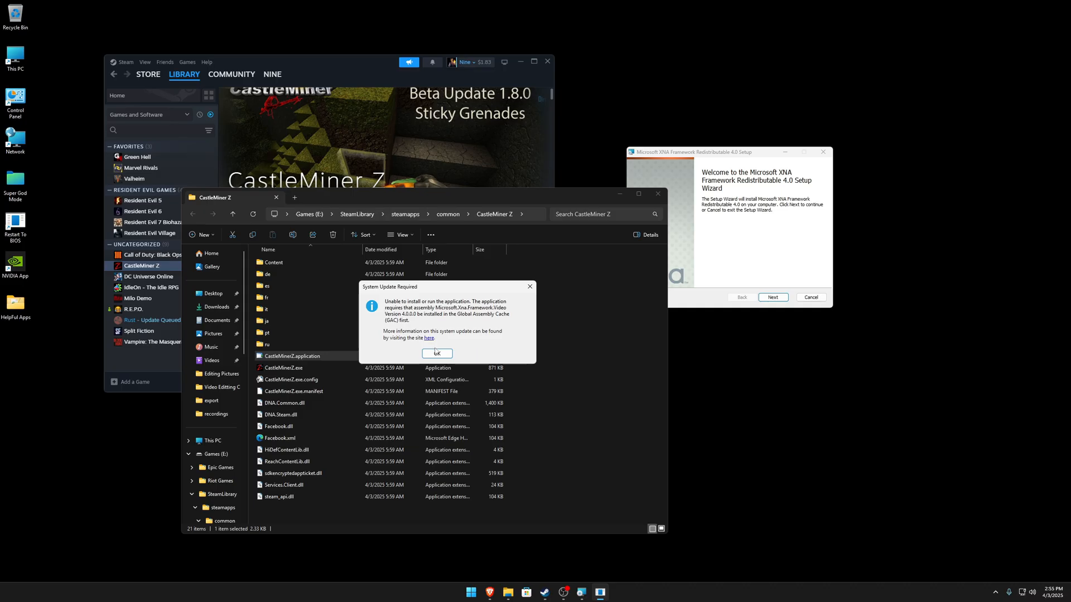
# Dismiss the XNA 4.0 required error, close the game folder, and advance past the setup welcome page
pyautogui.click(436, 353)
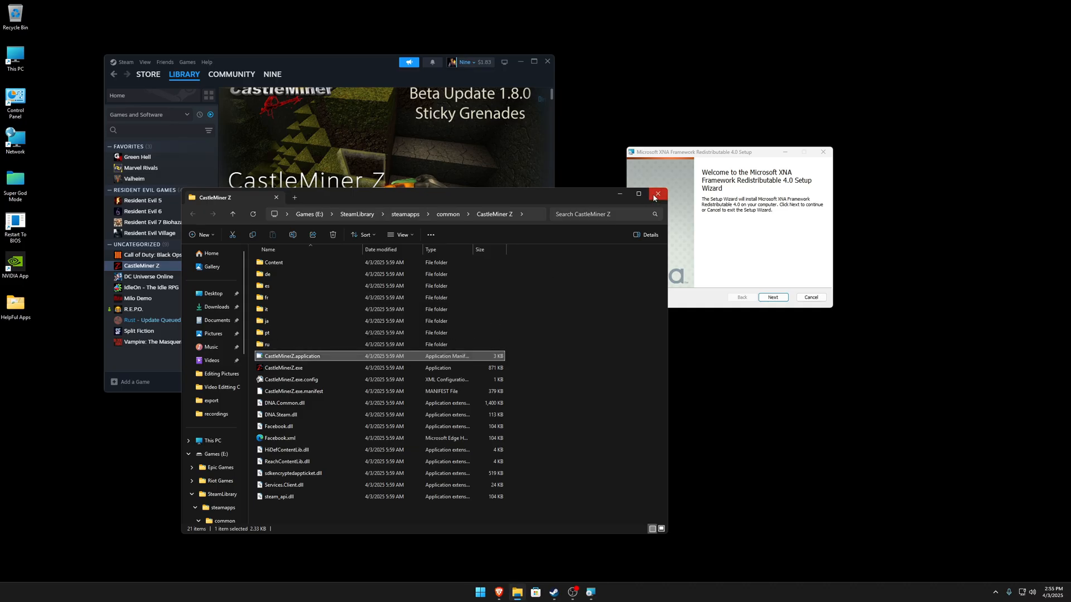
pyautogui.click(659, 194)
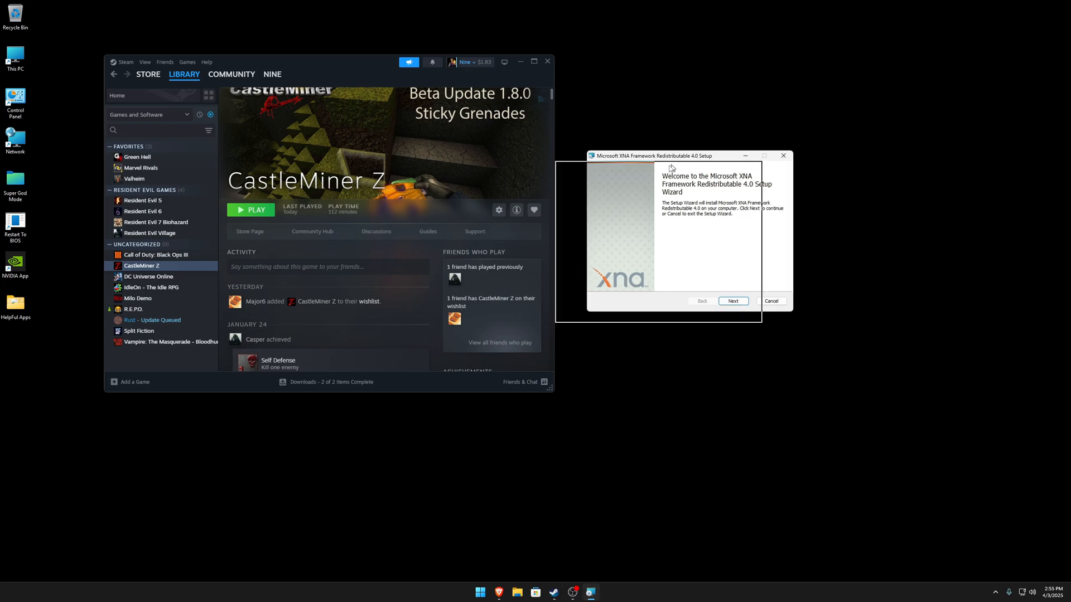
pyautogui.click(732, 301)
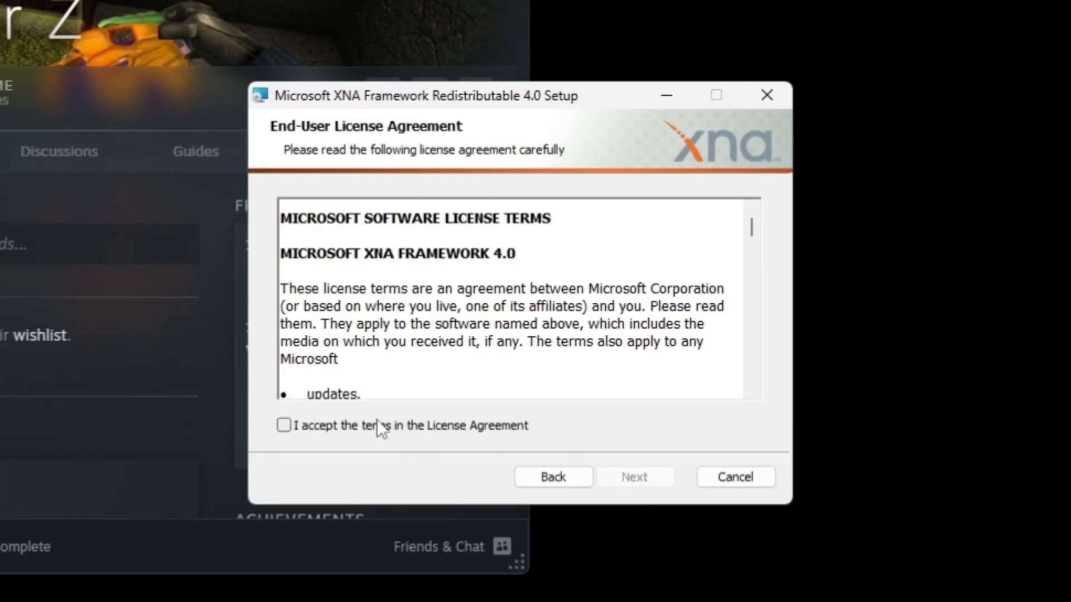
# Accept the XNA license terms and install, approving the User Account Control prompt
pyautogui.click(283, 426)
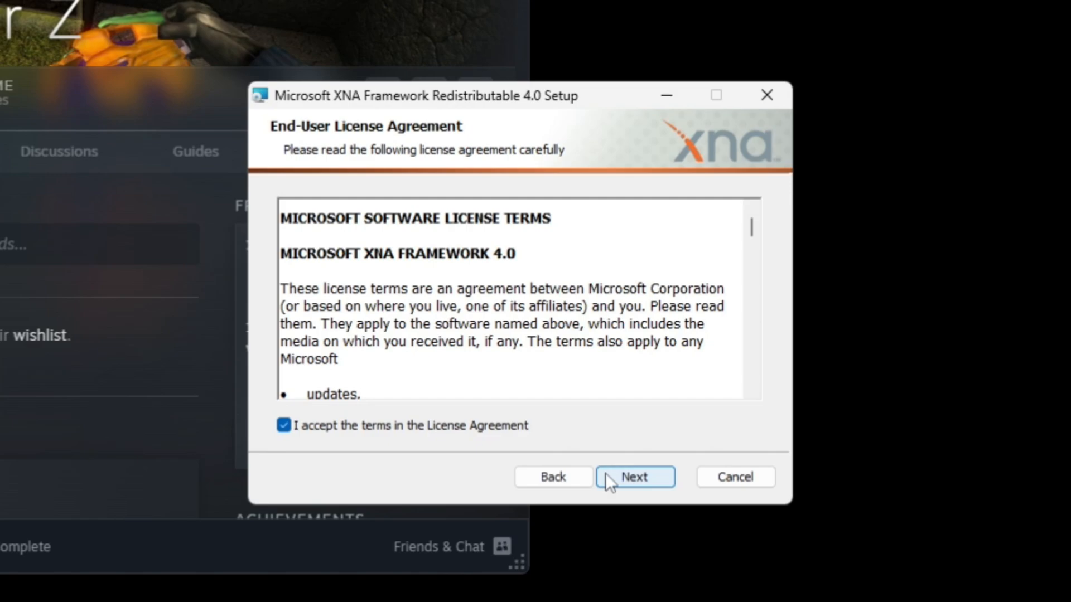
pyautogui.click(634, 476)
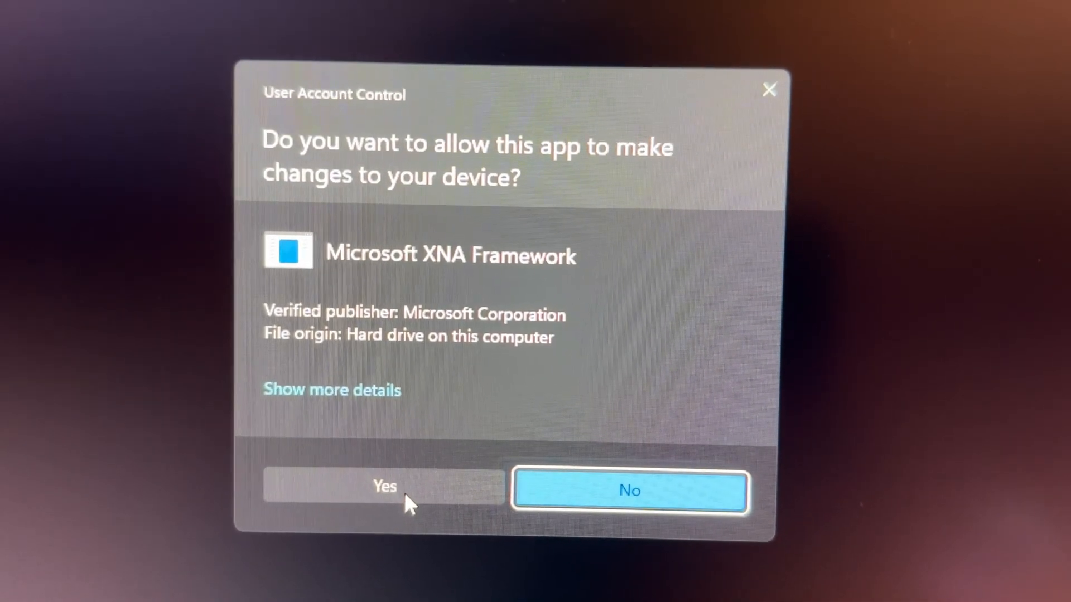
pyautogui.click(384, 486)
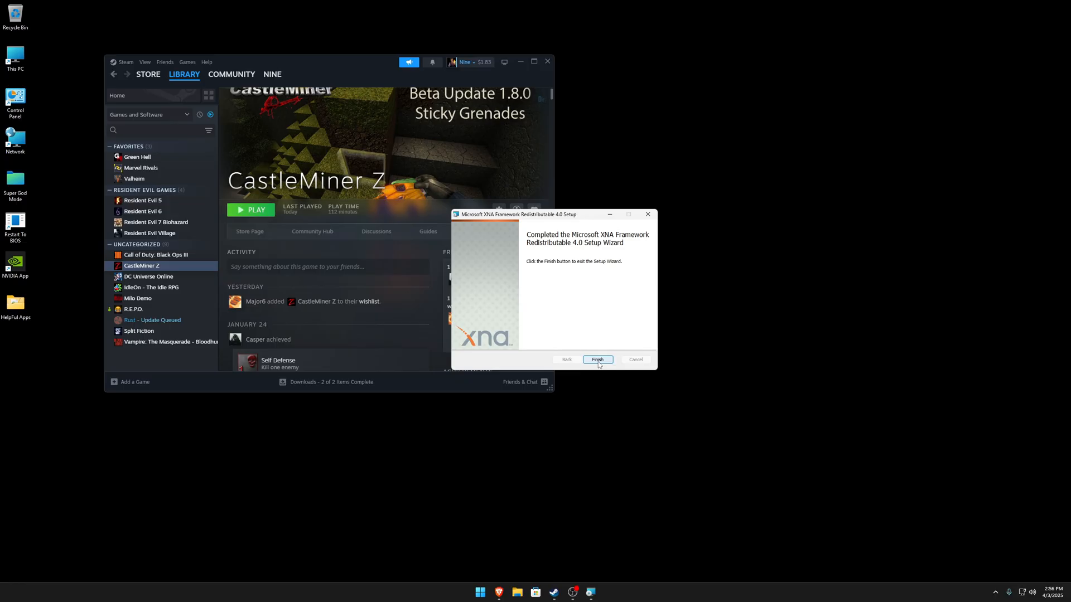
# Finish the XNA setup wizard and launch CastleMiner Z to its title screen
pyautogui.click(597, 360)
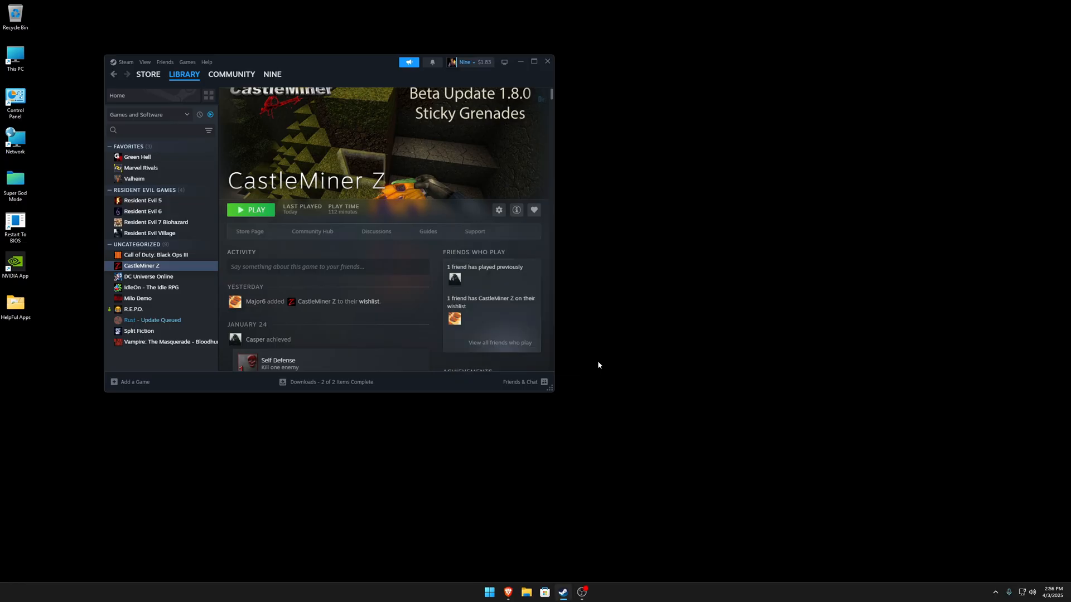
pyautogui.click(534, 62)
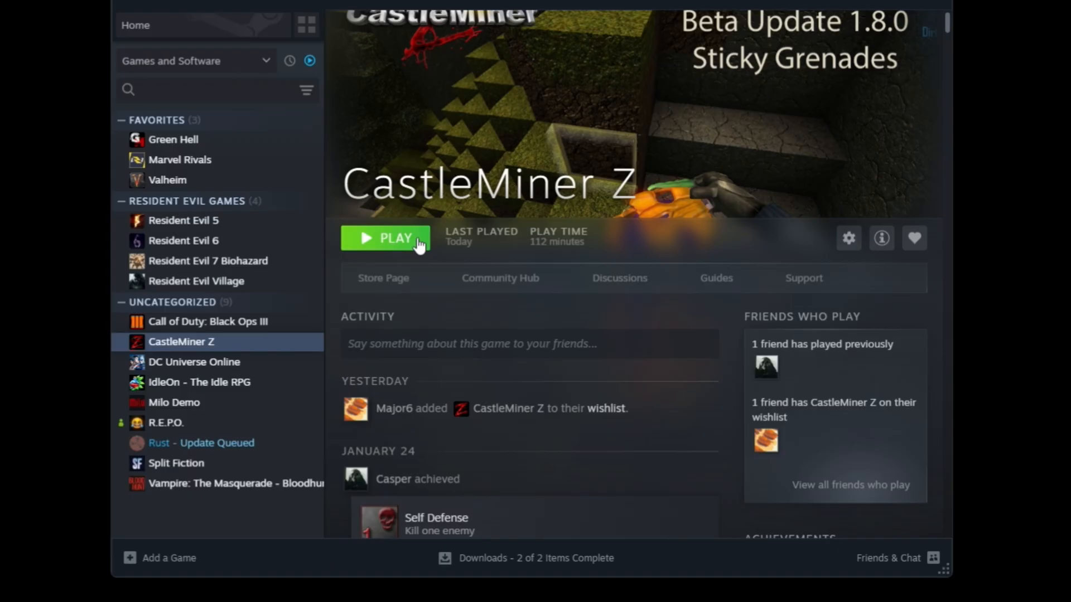
pyautogui.click(385, 239)
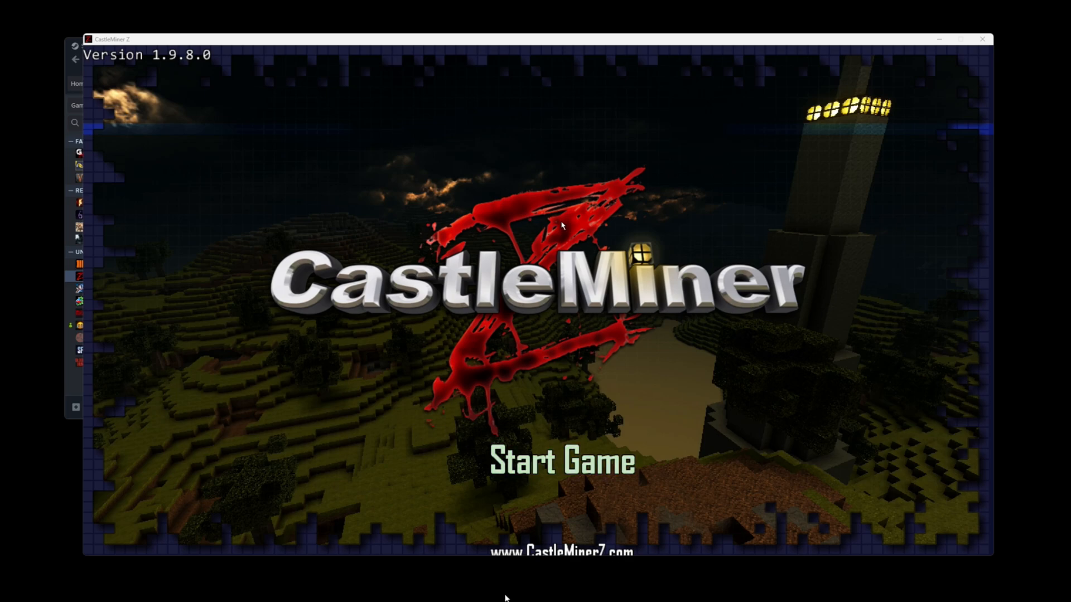
# Choose Start Game on the CastleMiner Z title screen to reach the main menu
pyautogui.click(561, 461)
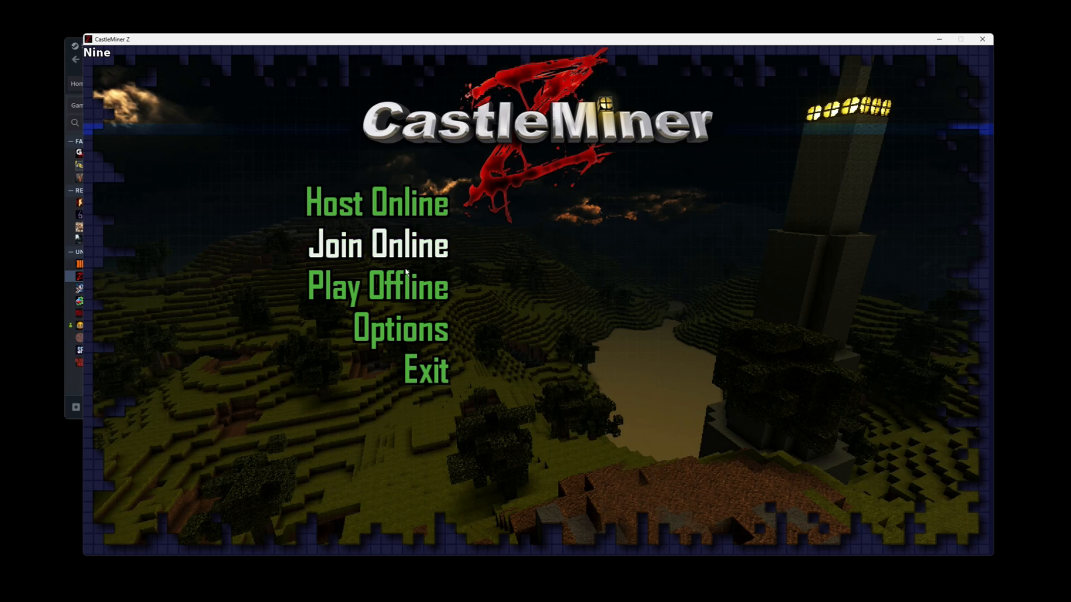
pyautogui.moveTo(366, 209)
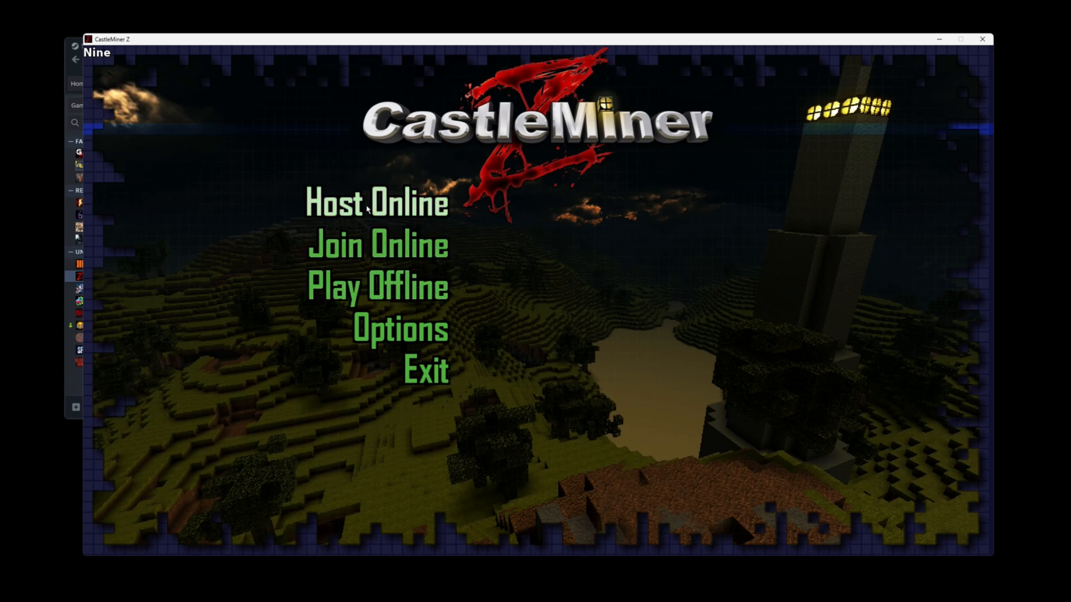
pyautogui.moveTo(533, 338)
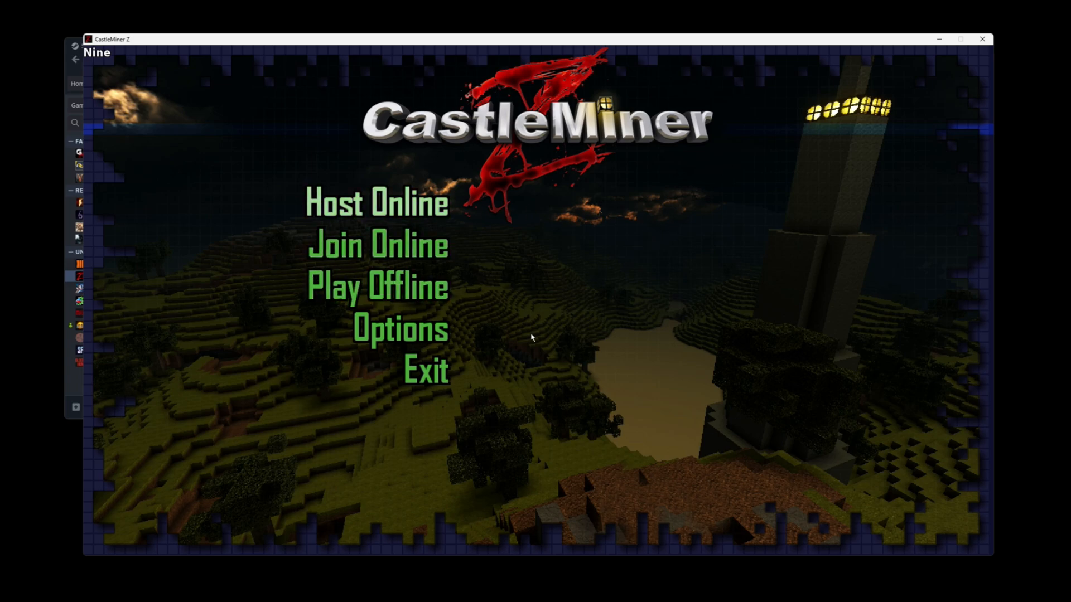